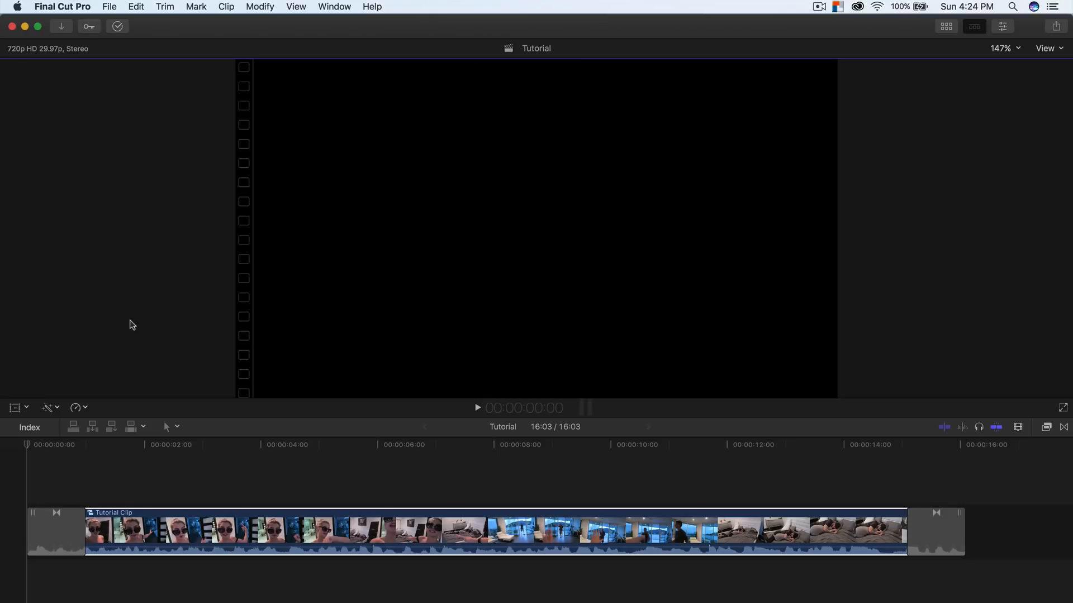
mouse_move(62, 432)
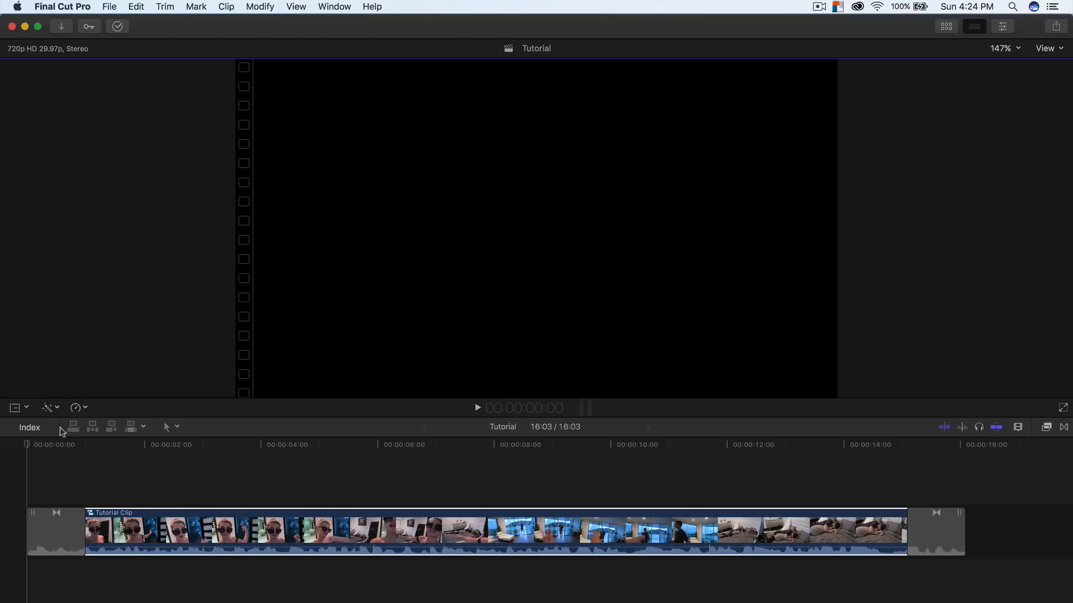
Turn ManyCam's clock overlay on, then switch it off again
left_click(75, 444)
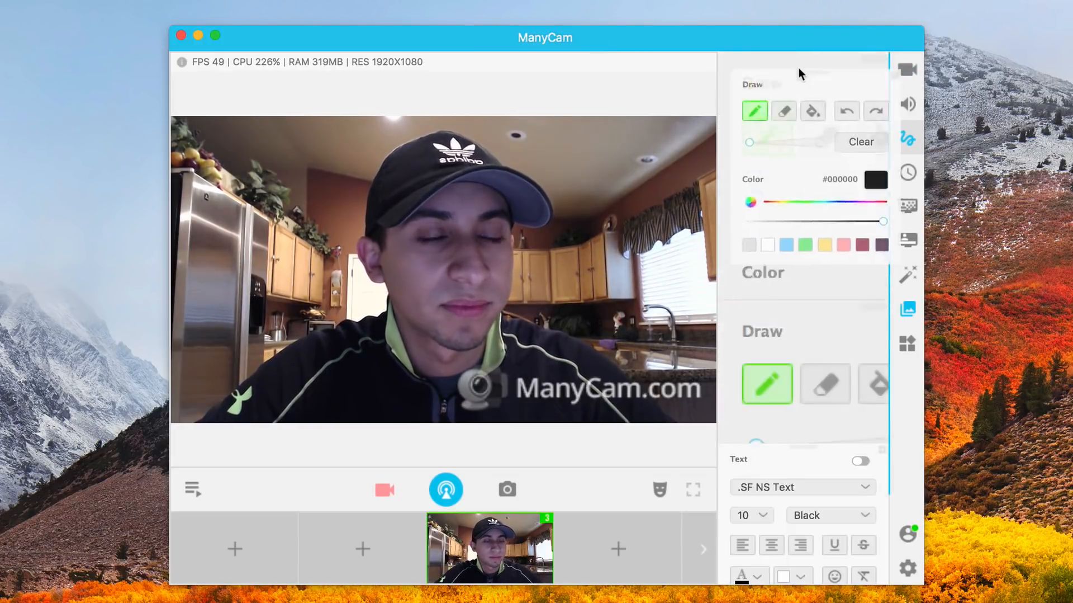
left_click(908, 173)
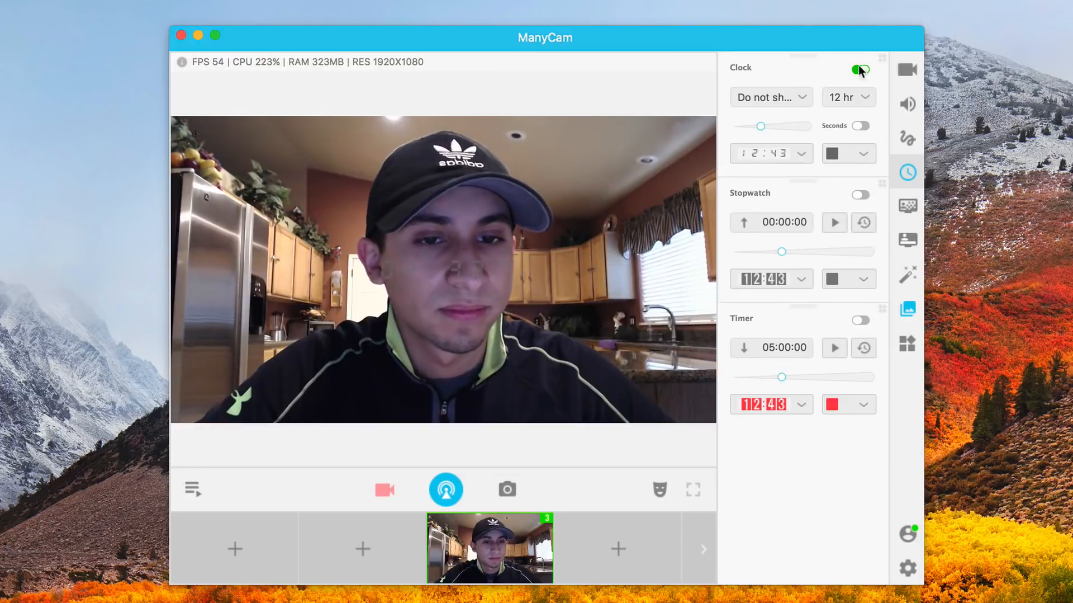
left_click(848, 153)
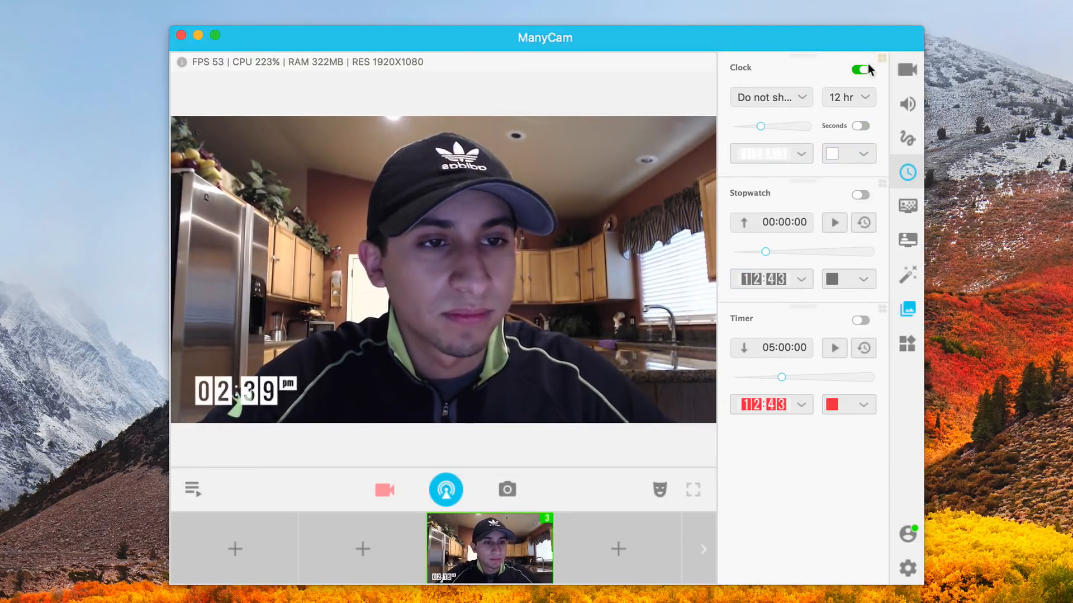
left_click(907, 68)
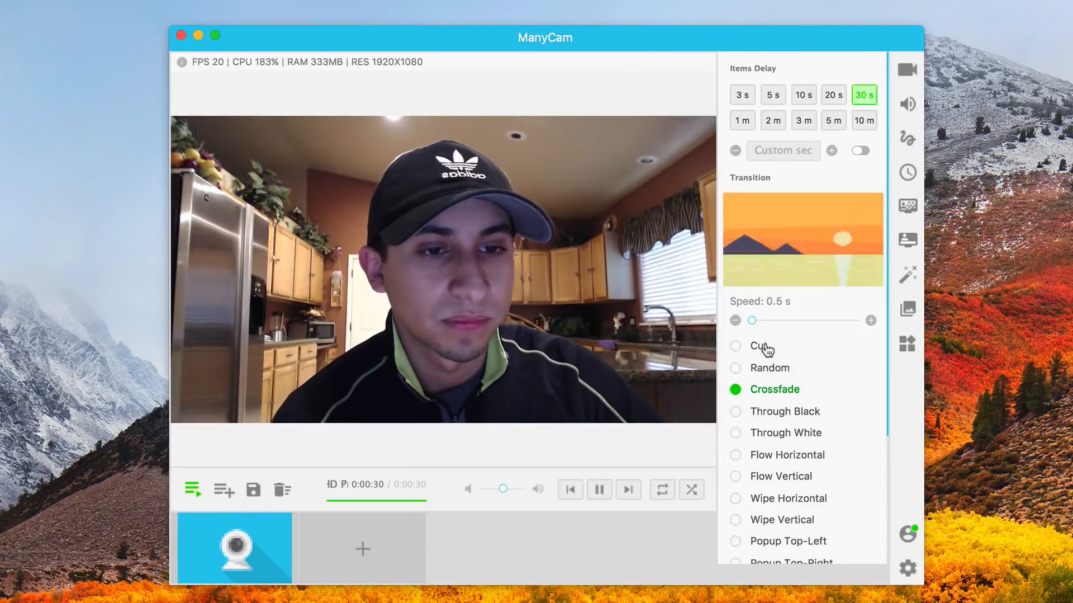
Set playlist transitions to Cut and choose a side-by-side picture-in-picture layout
left_click(906, 273)
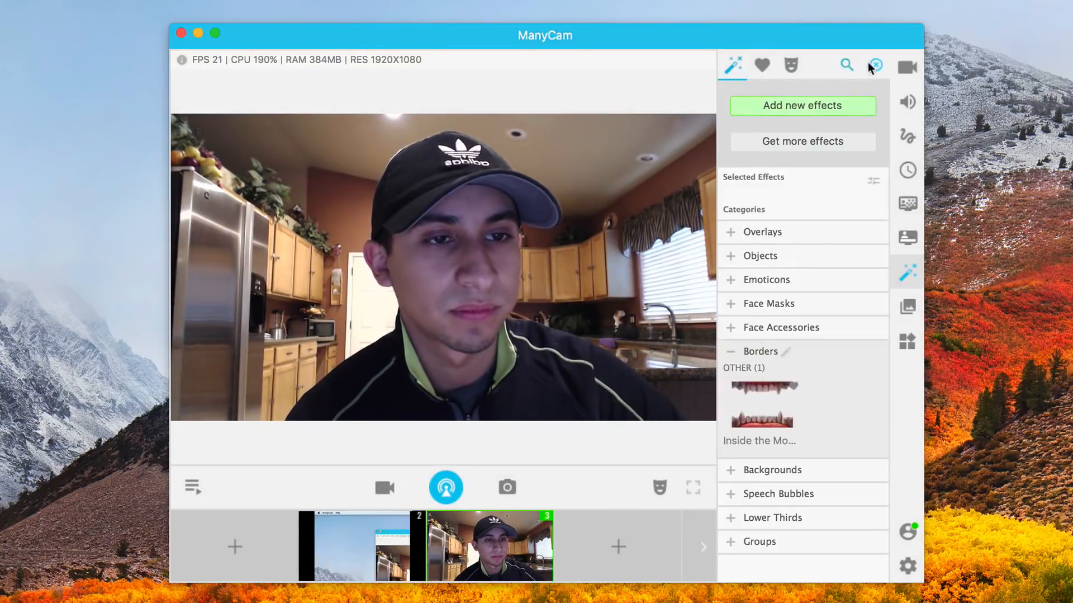
left_click(906, 67)
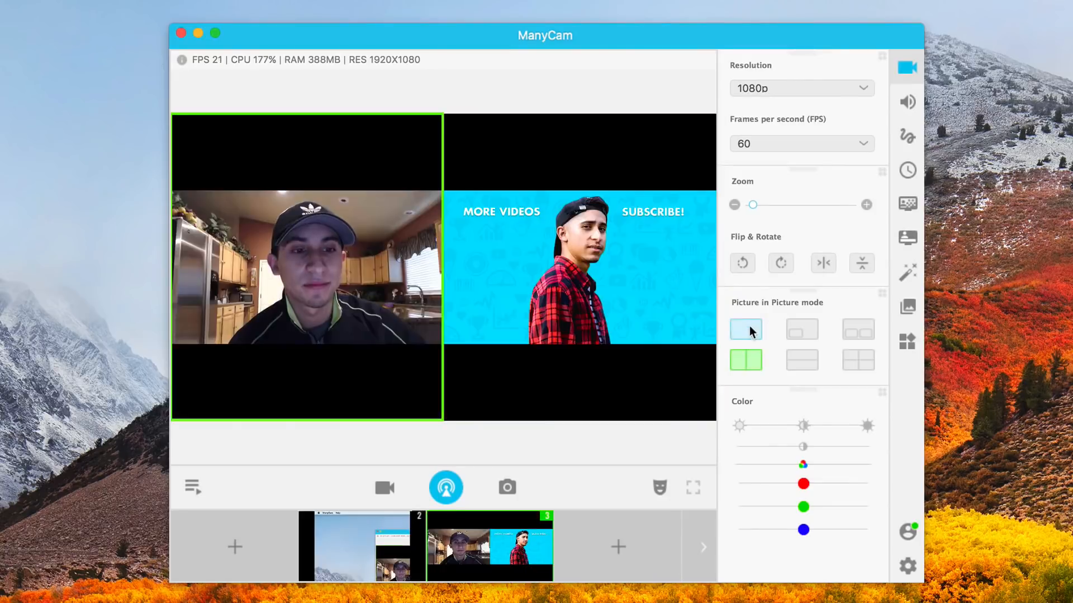
left_click(745, 329)
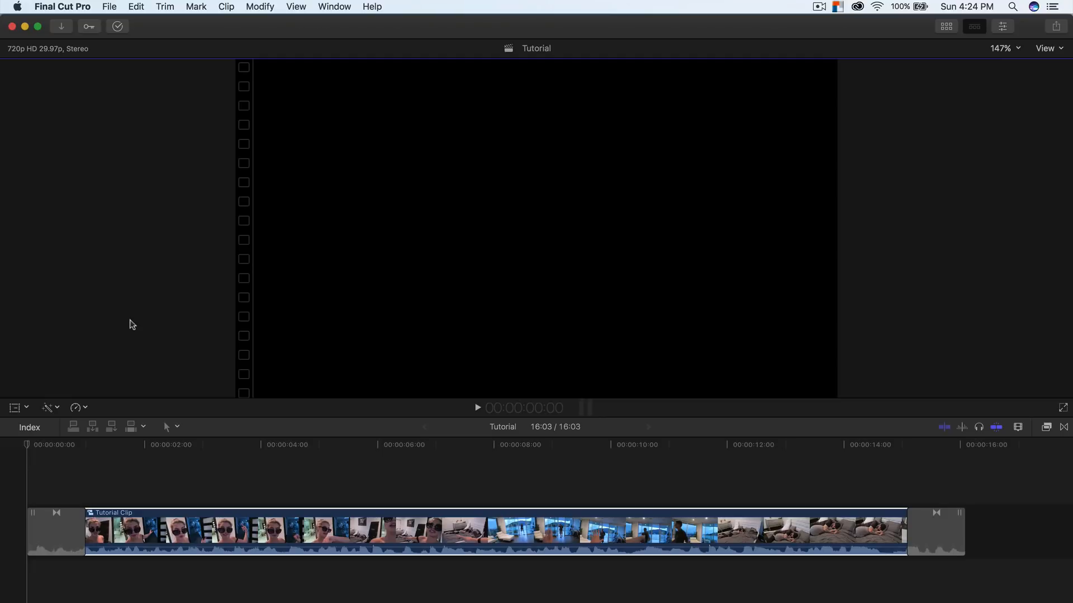
mouse_move(95, 379)
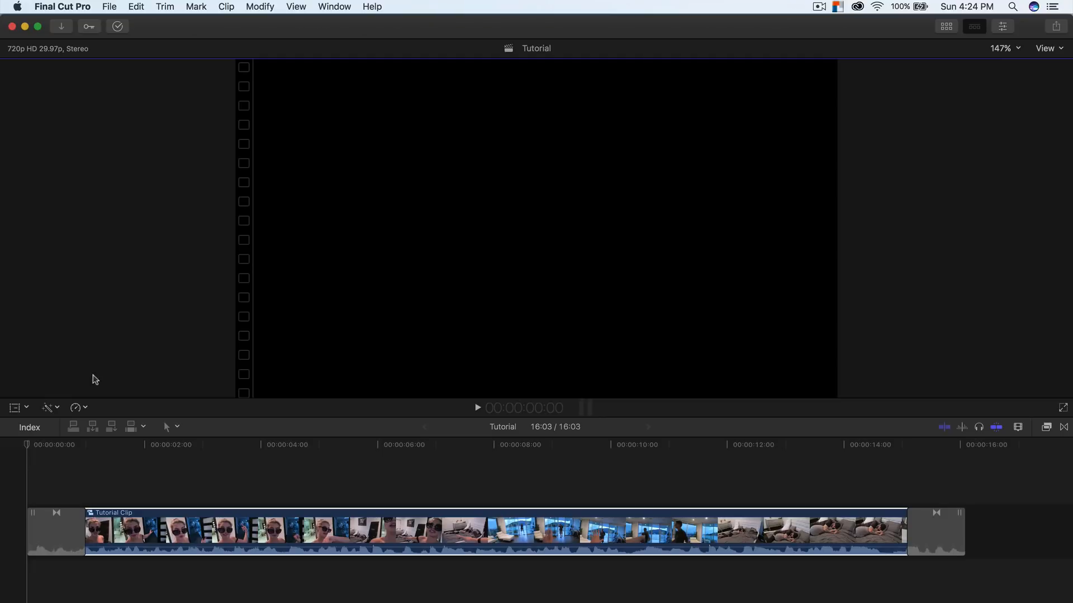
left_click(49, 444)
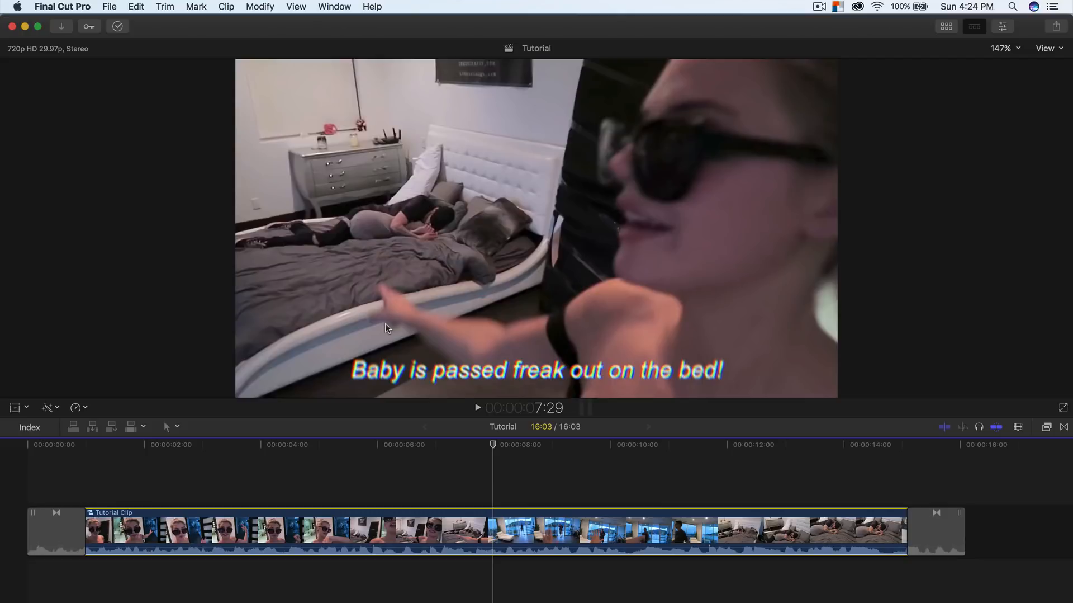
left_click(120, 444)
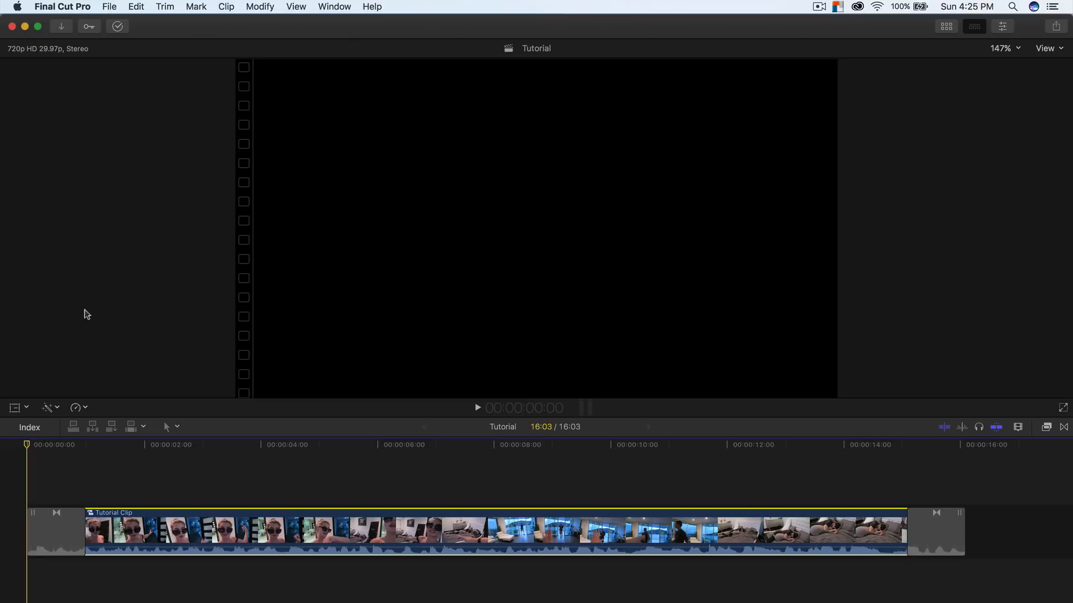
mouse_move(145, 328)
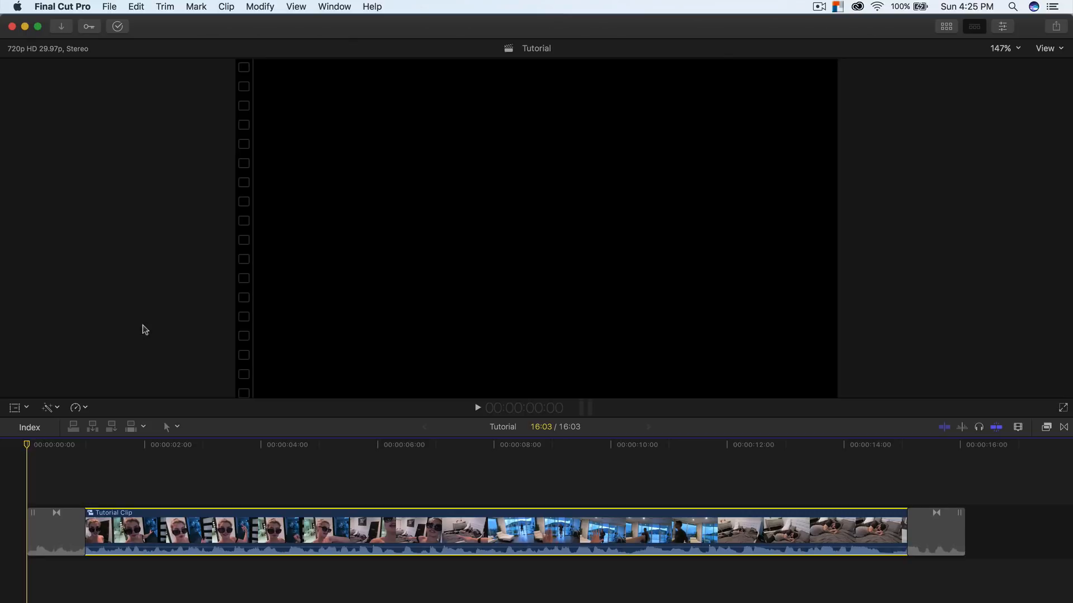
left_click(317, 444)
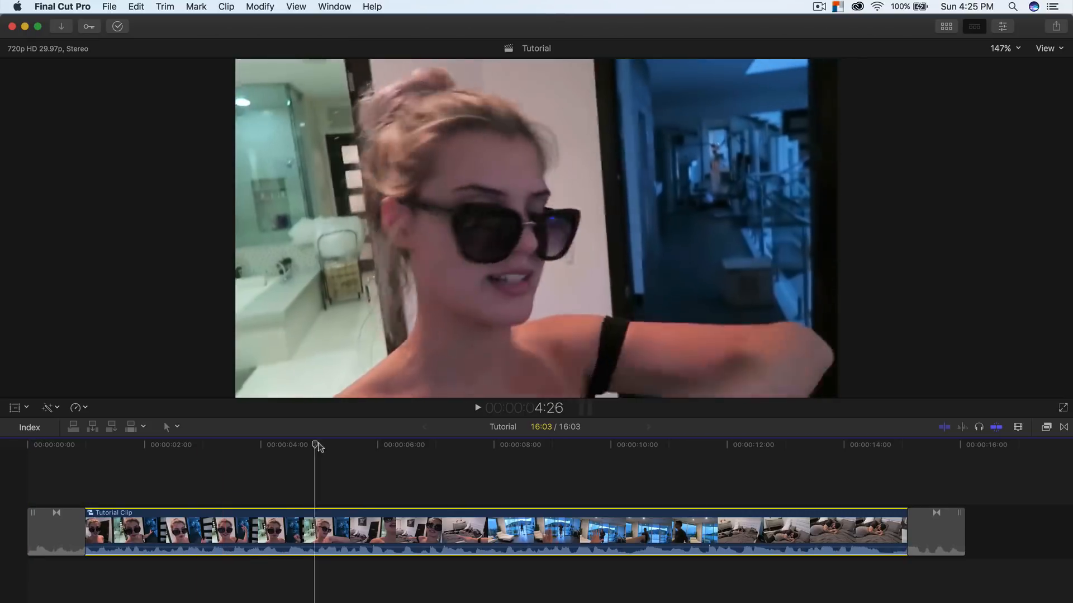
left_click(354, 444)
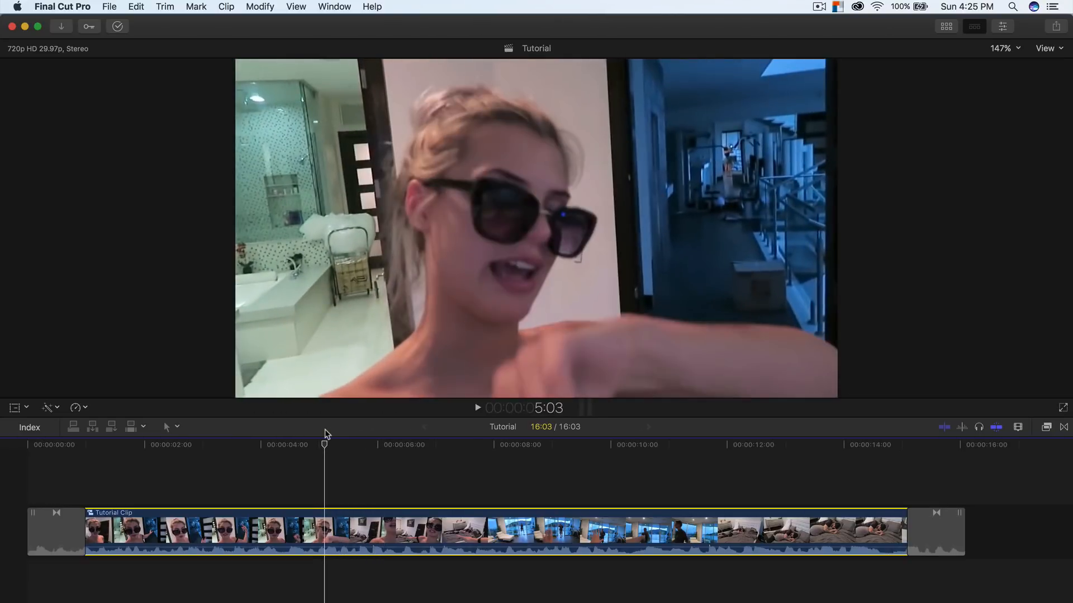
mouse_move(230, 321)
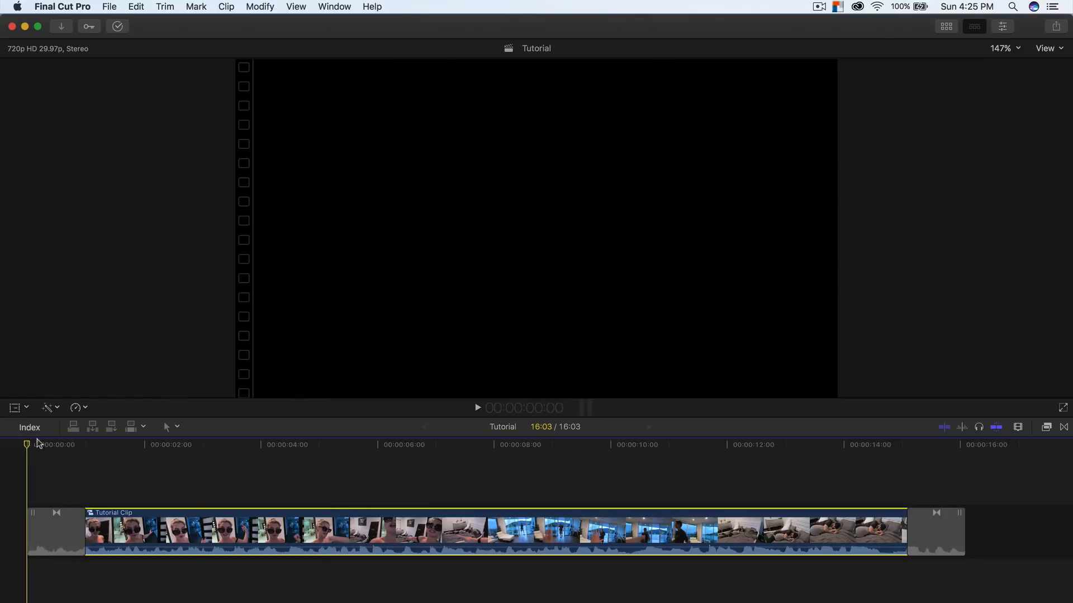
left_click(270, 444)
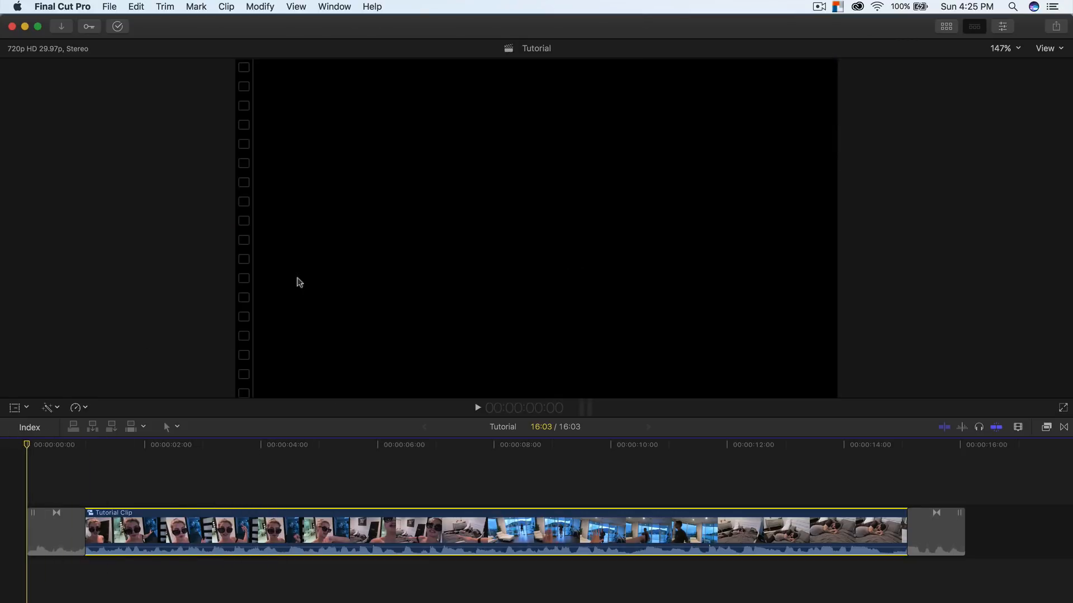
mouse_move(861, 280)
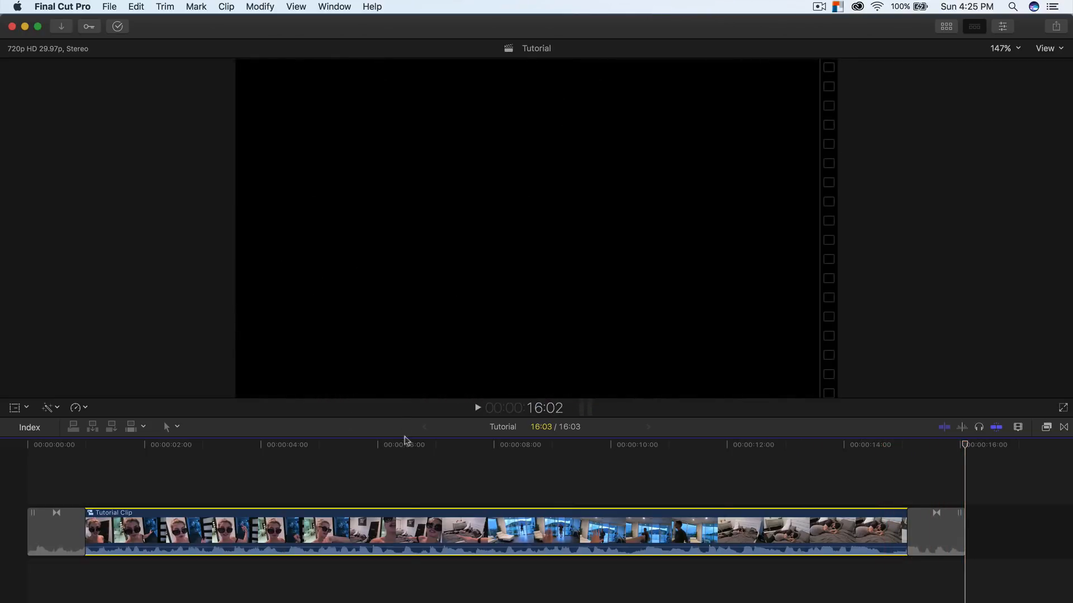
left_click(372, 444)
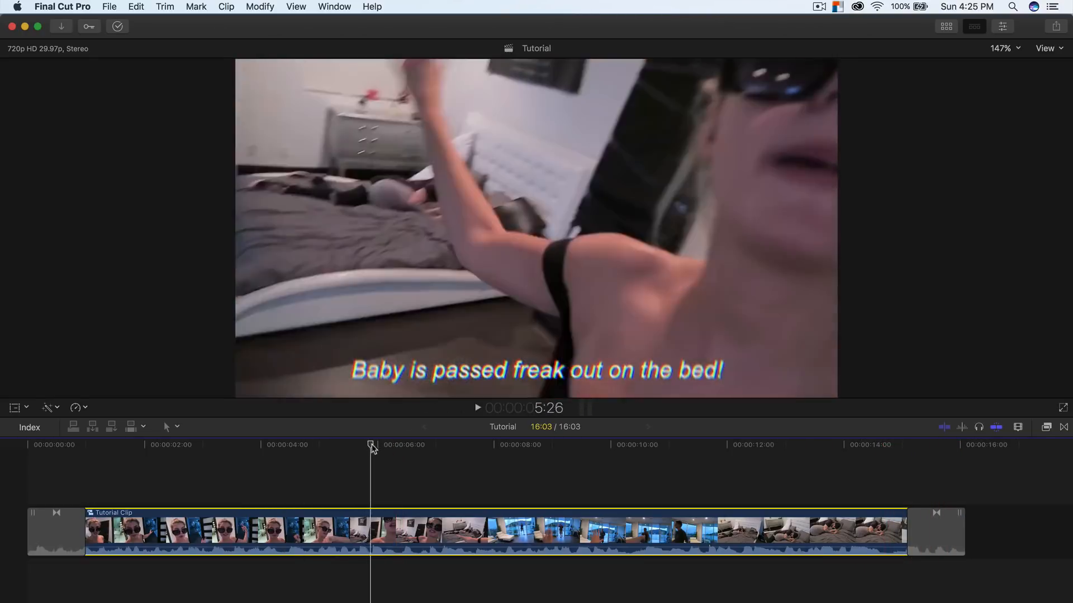
left_click(177, 444)
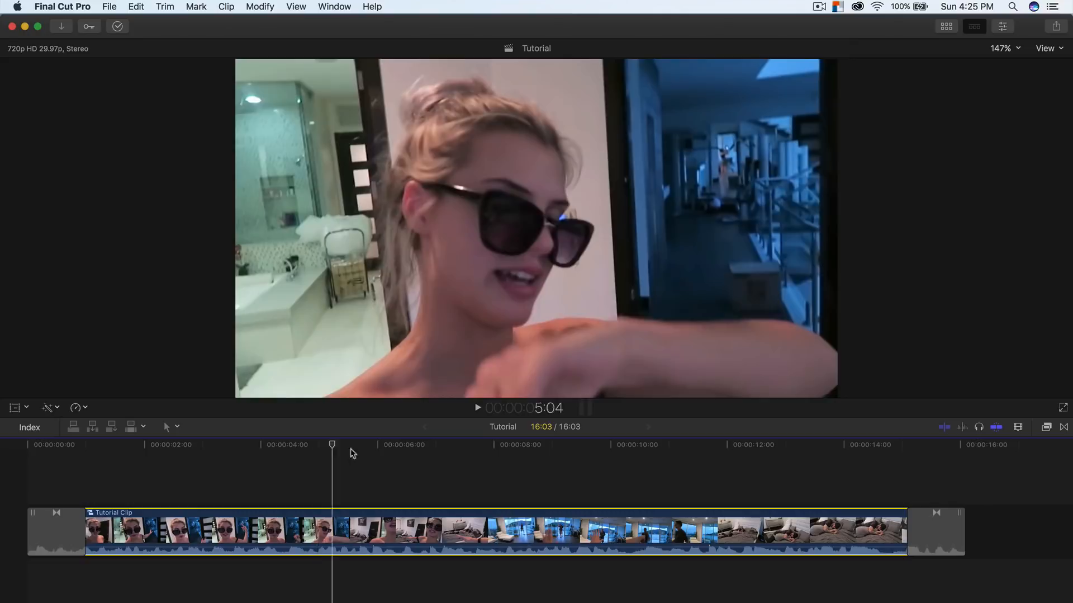
left_click(466, 444)
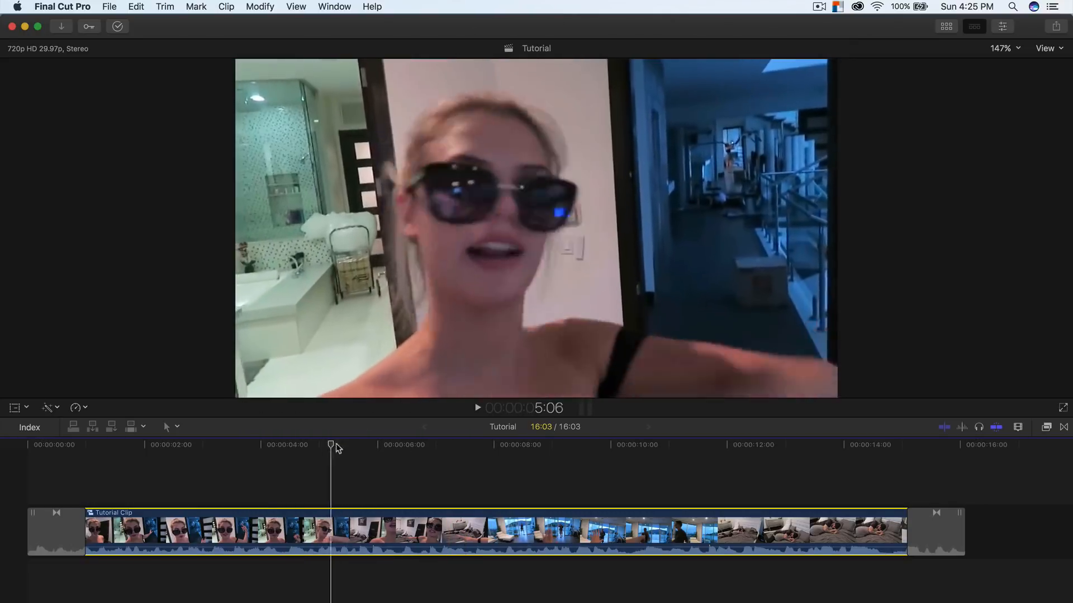
left_click(390, 444)
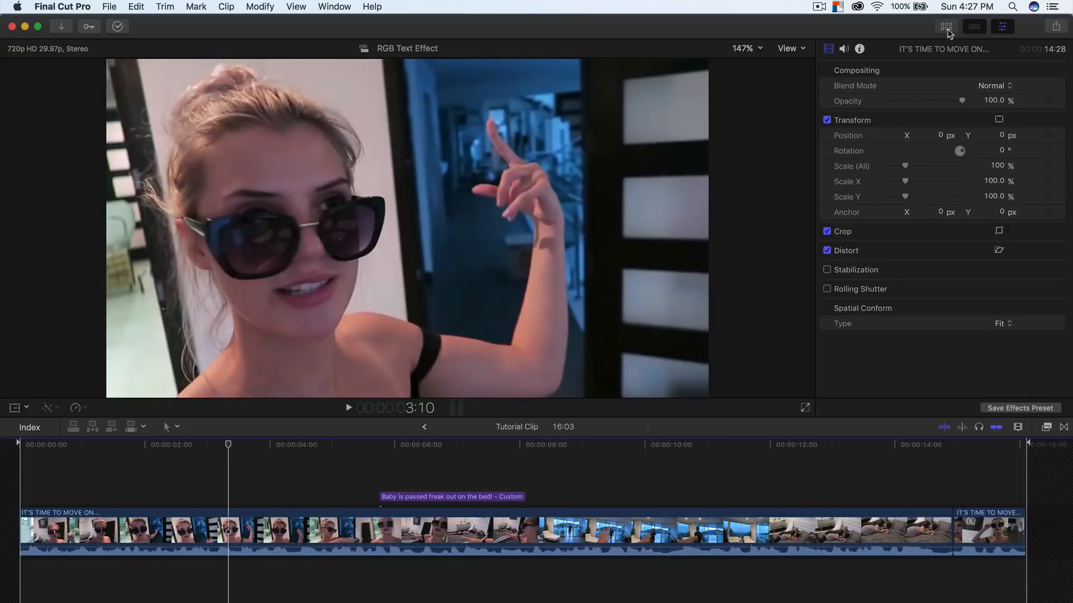
Open the Titles and Generators browser to list the title templates
left_click(946, 26)
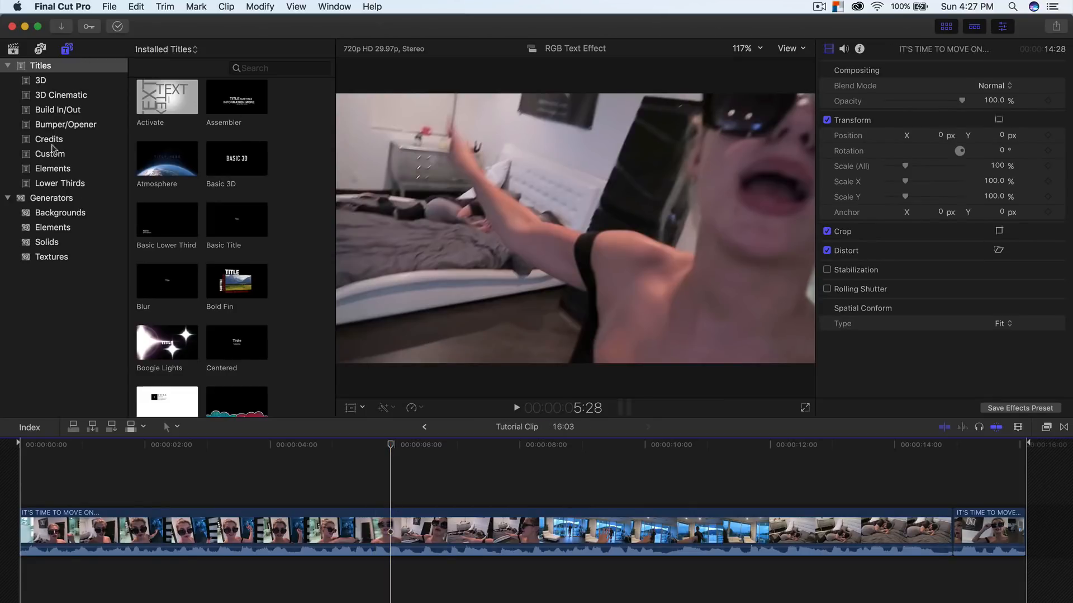
mouse_move(144, 103)
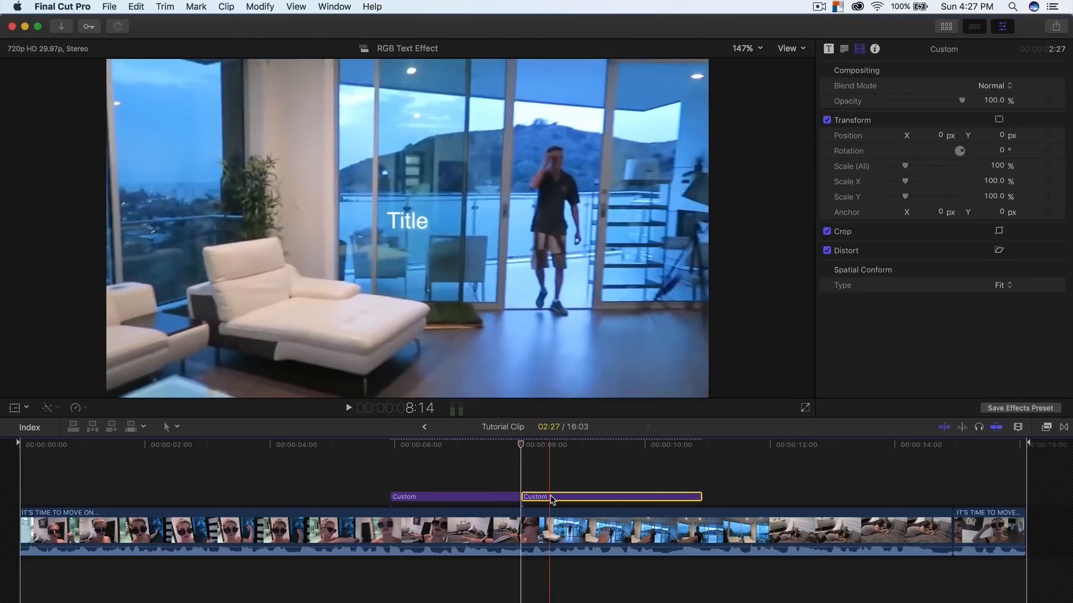
Change the Custom title's font from Helvetica to Arial with the Italic style
left_click(420, 445)
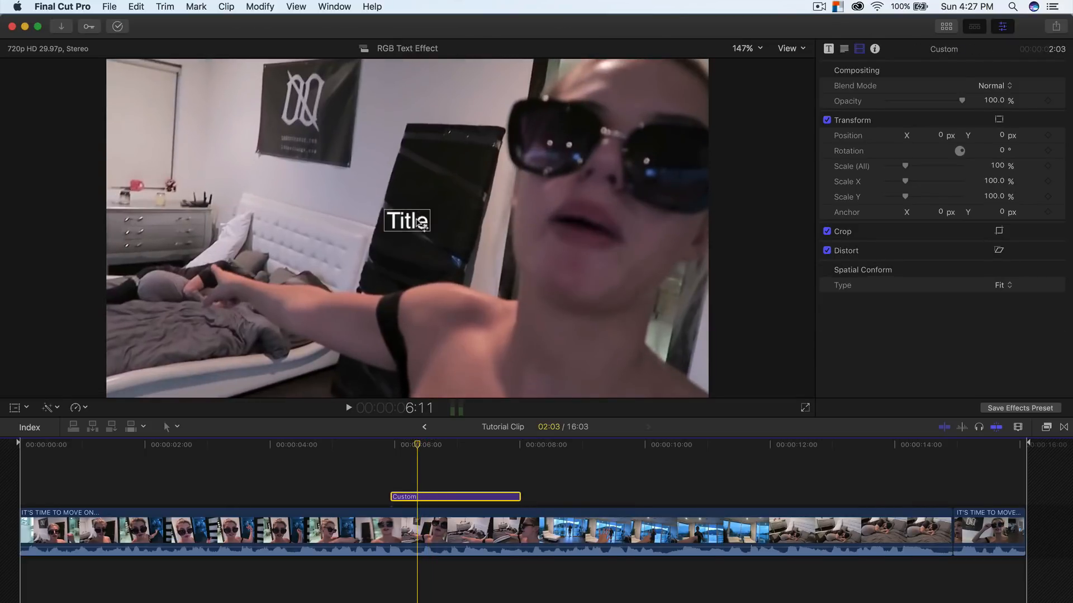
left_click(844, 49)
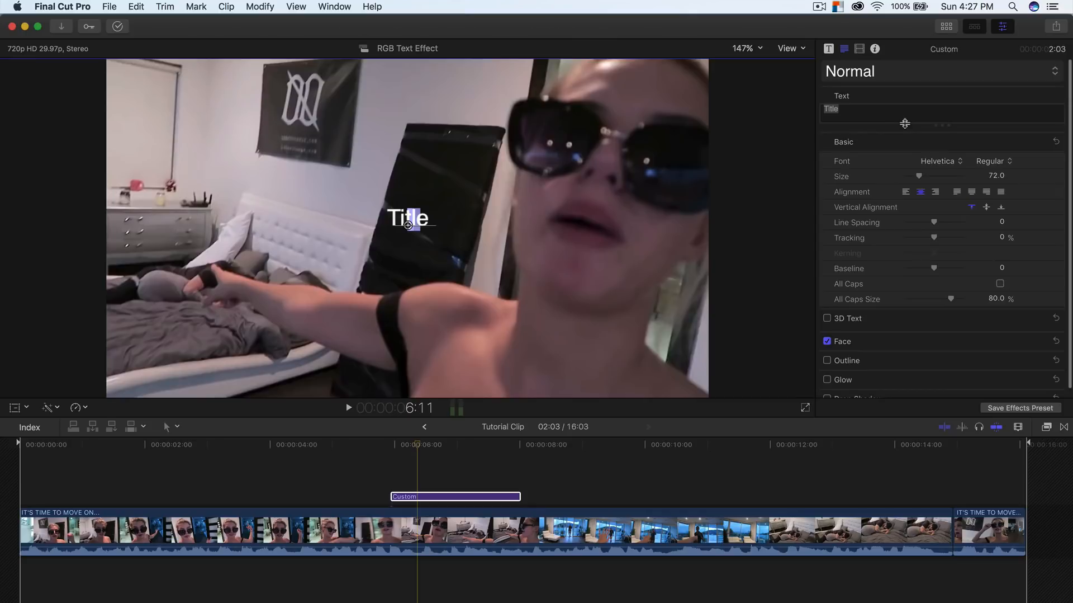
left_click(939, 161)
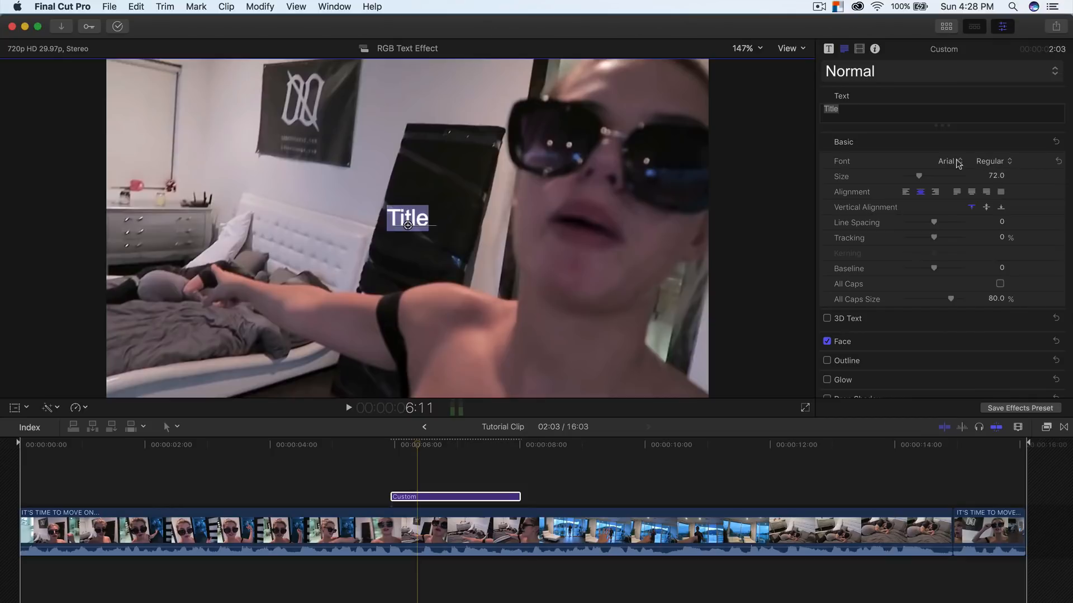
left_click(993, 160)
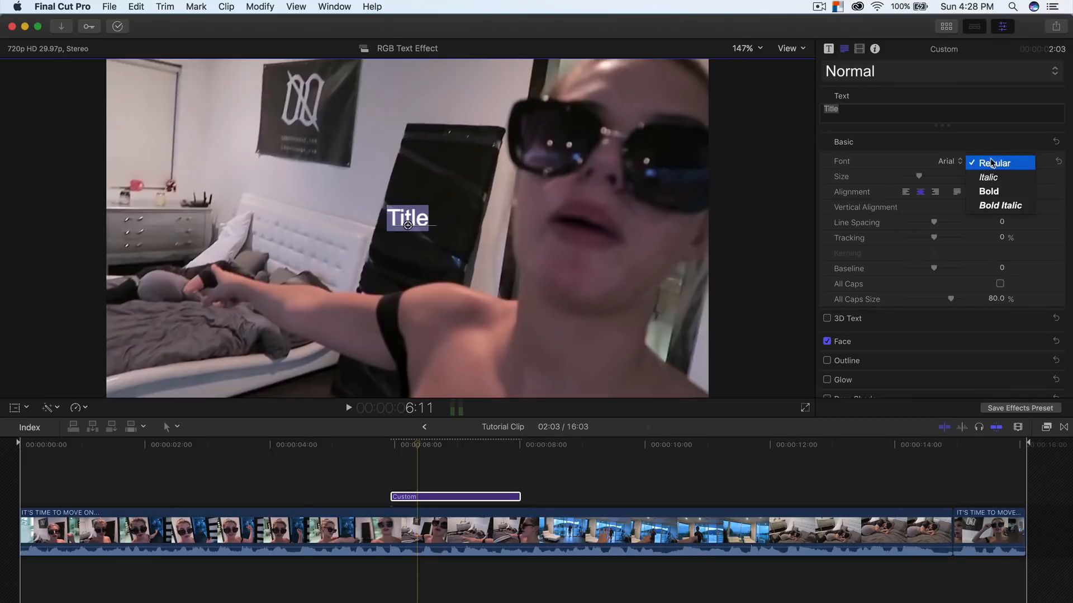
left_click(988, 177)
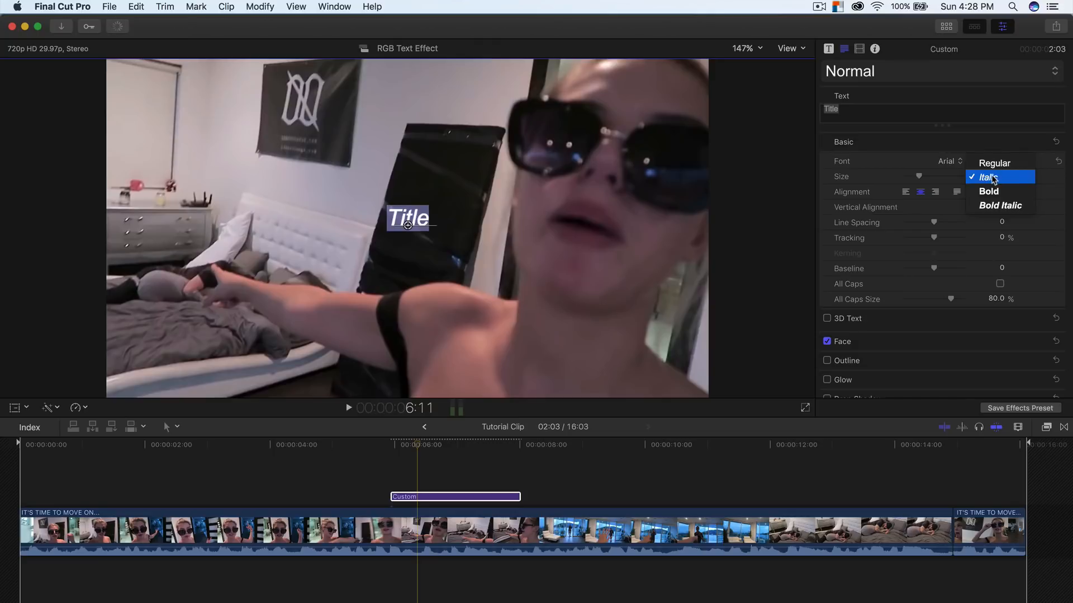
left_click(988, 177)
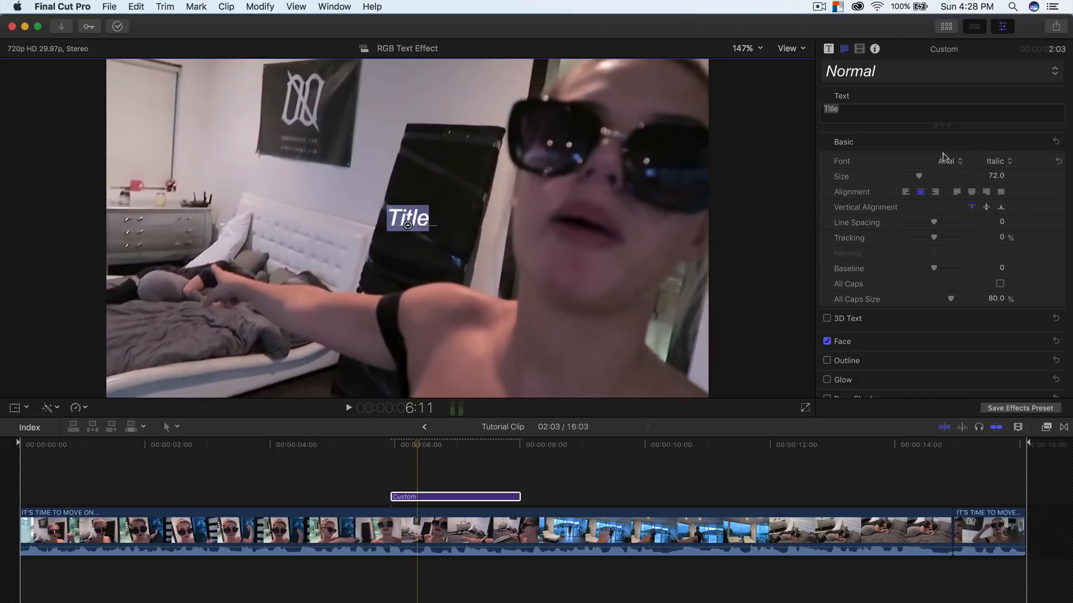
Replace the placeholder text with 'Baby is passed the freak out on the bed'
triple_click(831, 108)
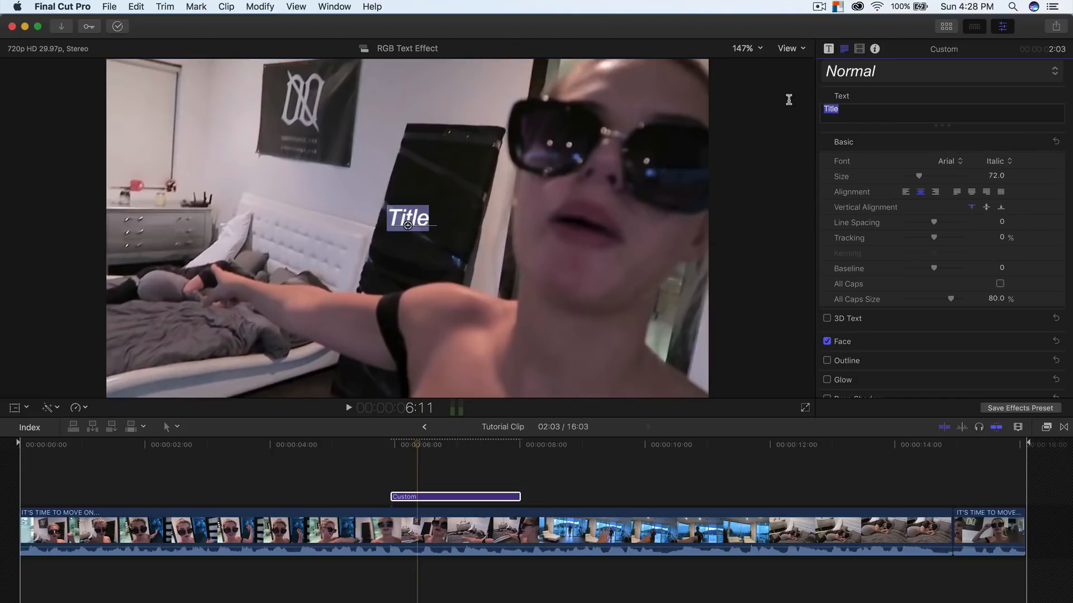
type("Baby is passed the freak out on the bed")
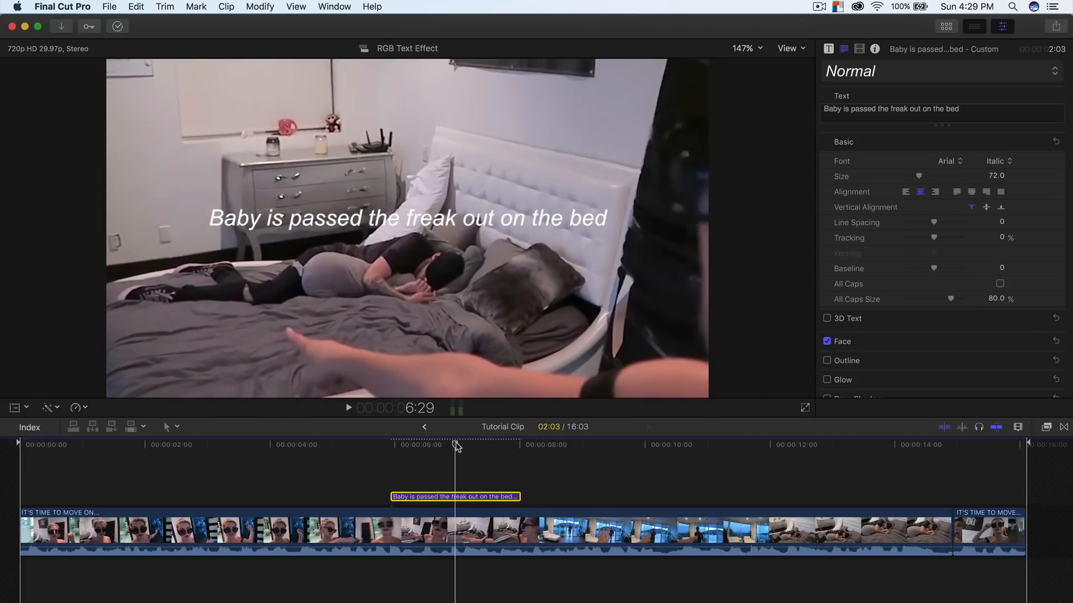
triple_click(890, 108)
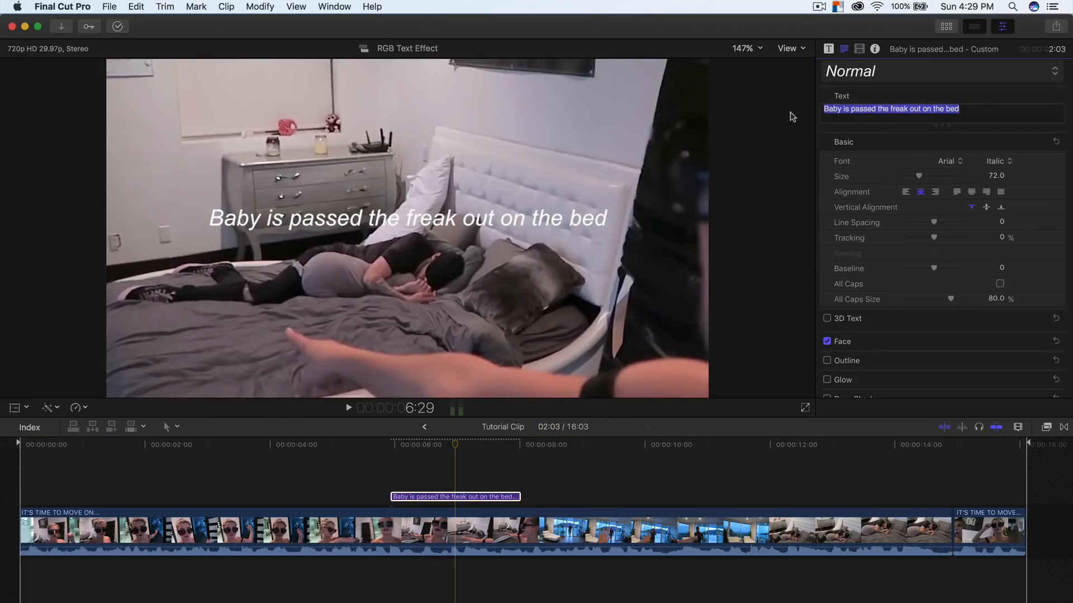
mouse_move(920, 216)
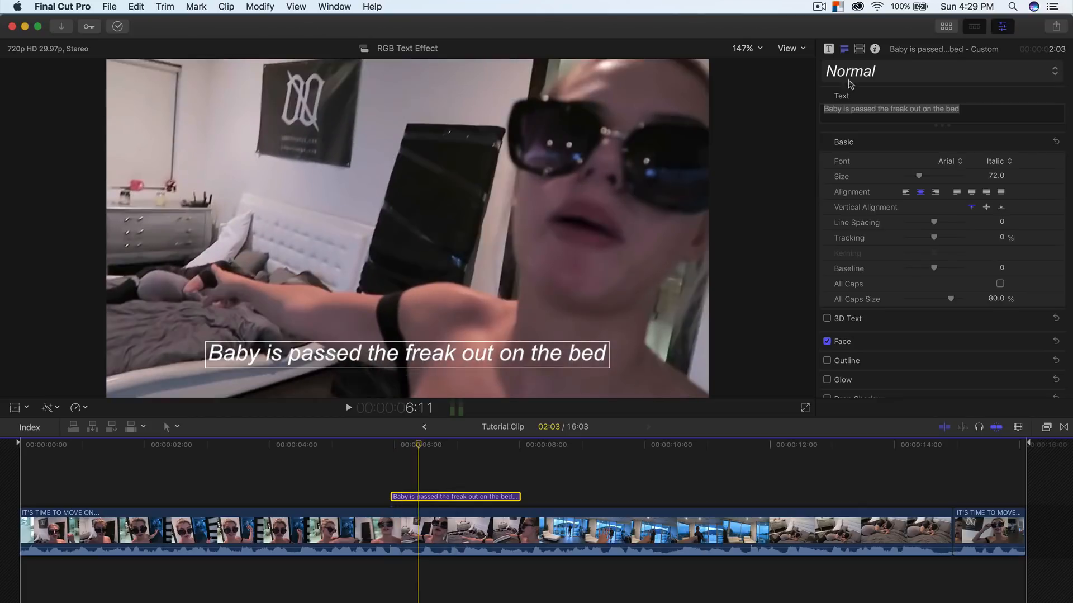
mouse_move(879, 185)
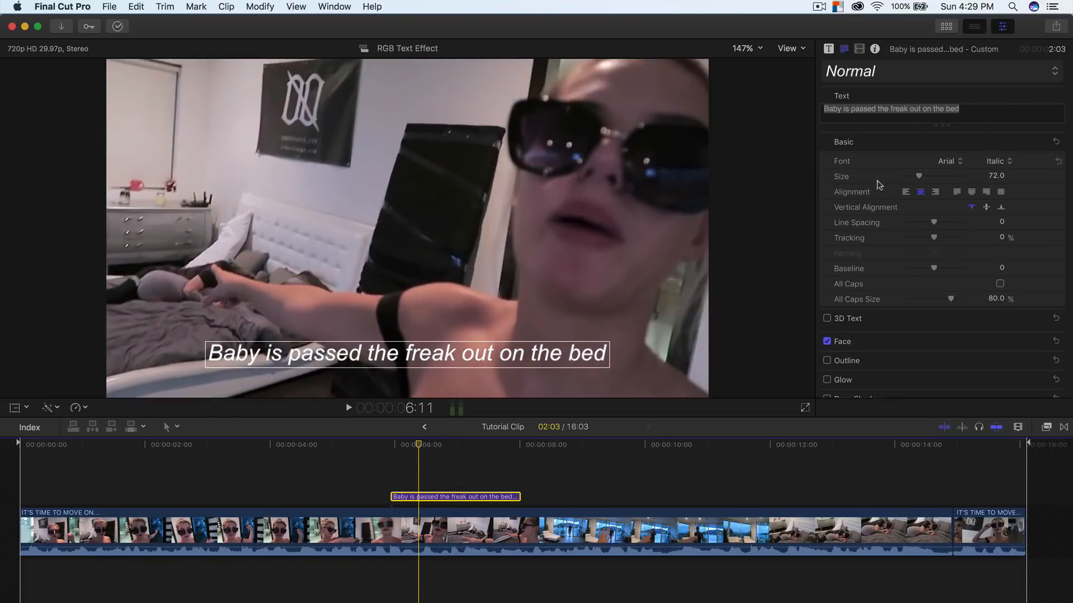
Apply the Prism effect to the subtitle from the Effects browser
left_click(844, 49)
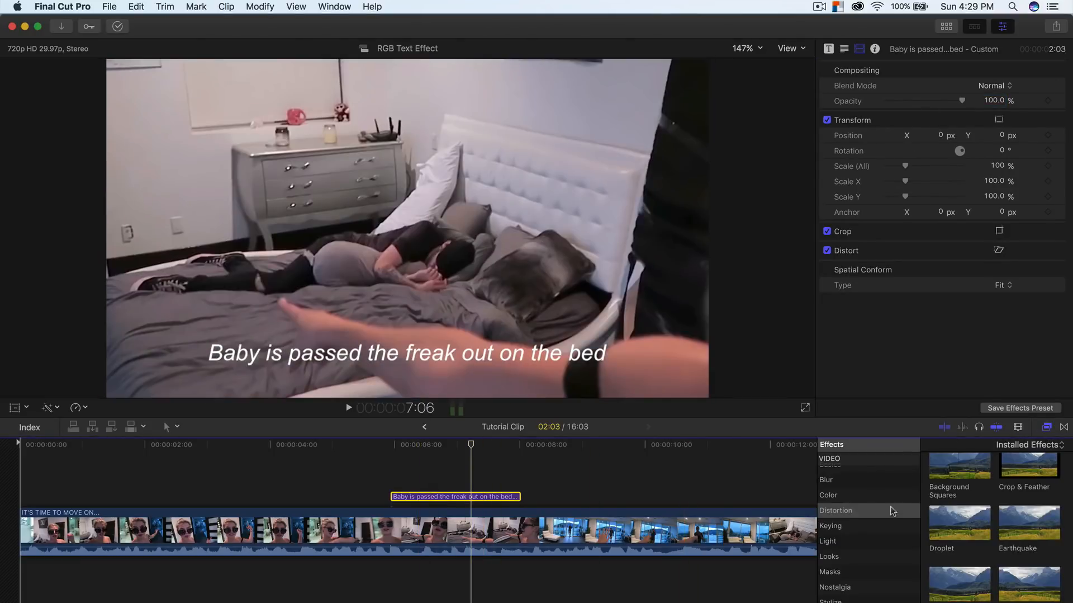
left_click(827, 492)
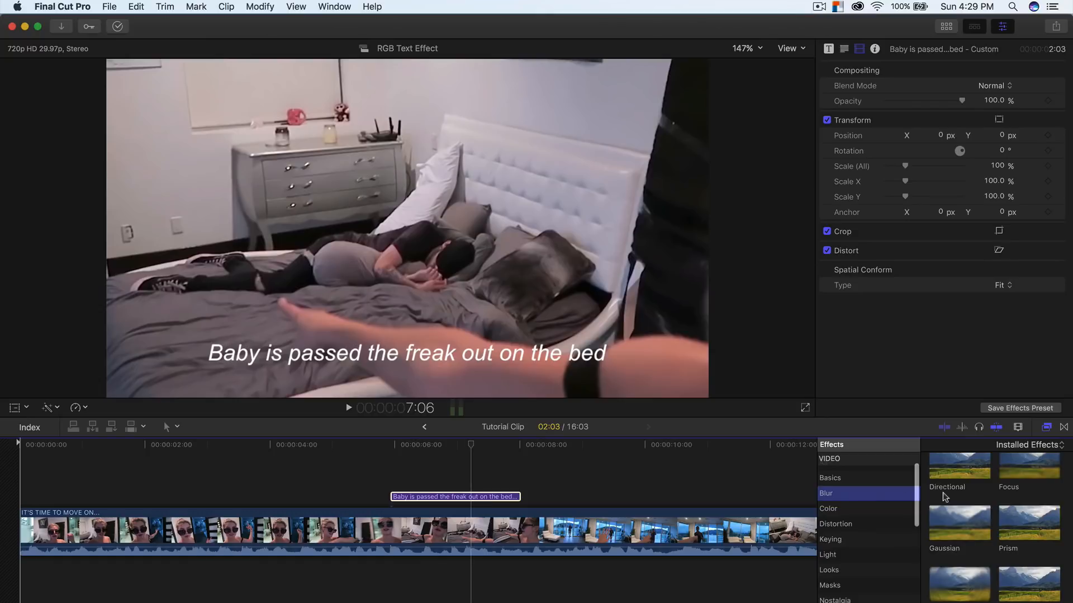
scroll("down", 3)
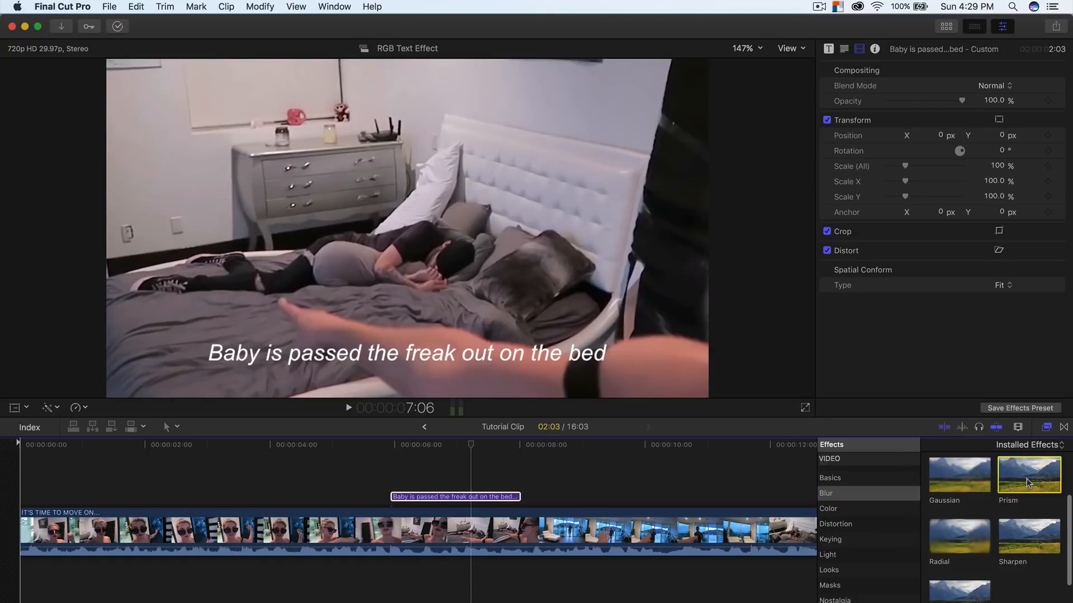
double_click(1029, 473)
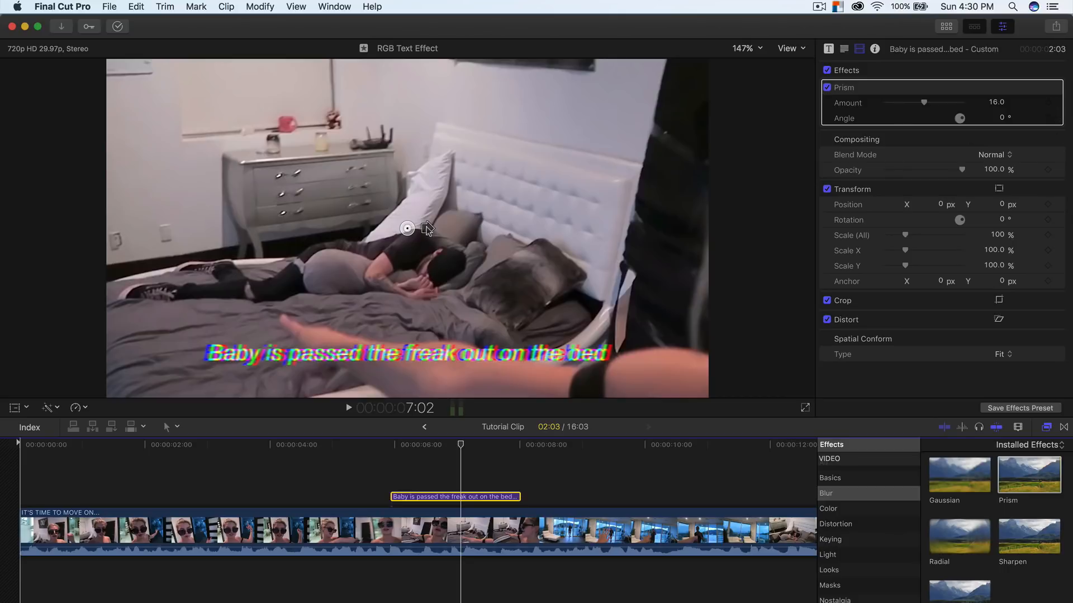
Try out different Prism split amounts and angles in the viewer and inspector
left_click_drag(408, 227, 356, 217)
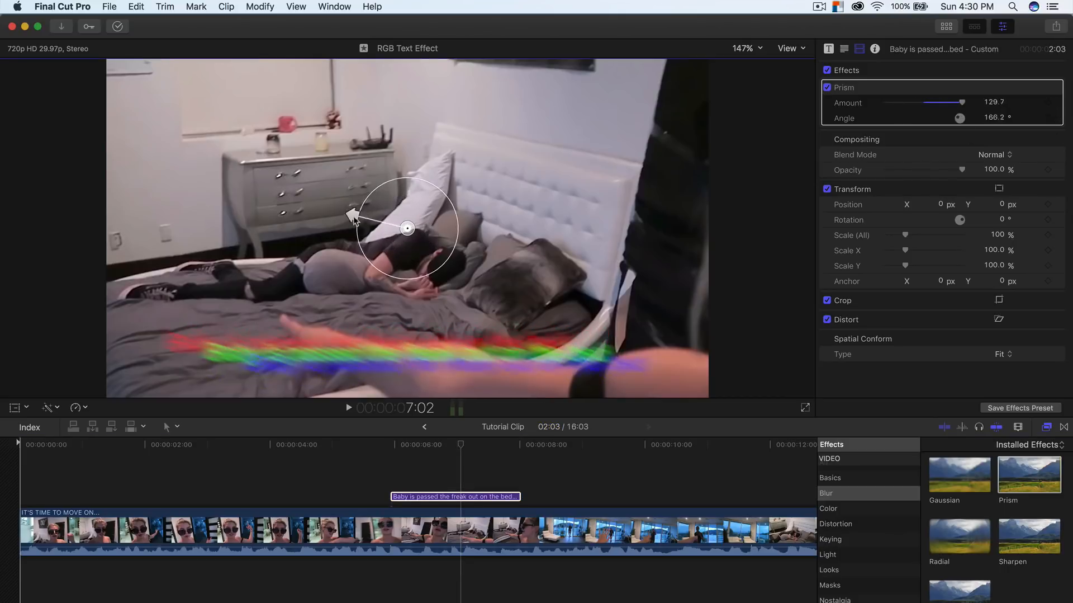
left_click_drag(362, 209, 364, 190)
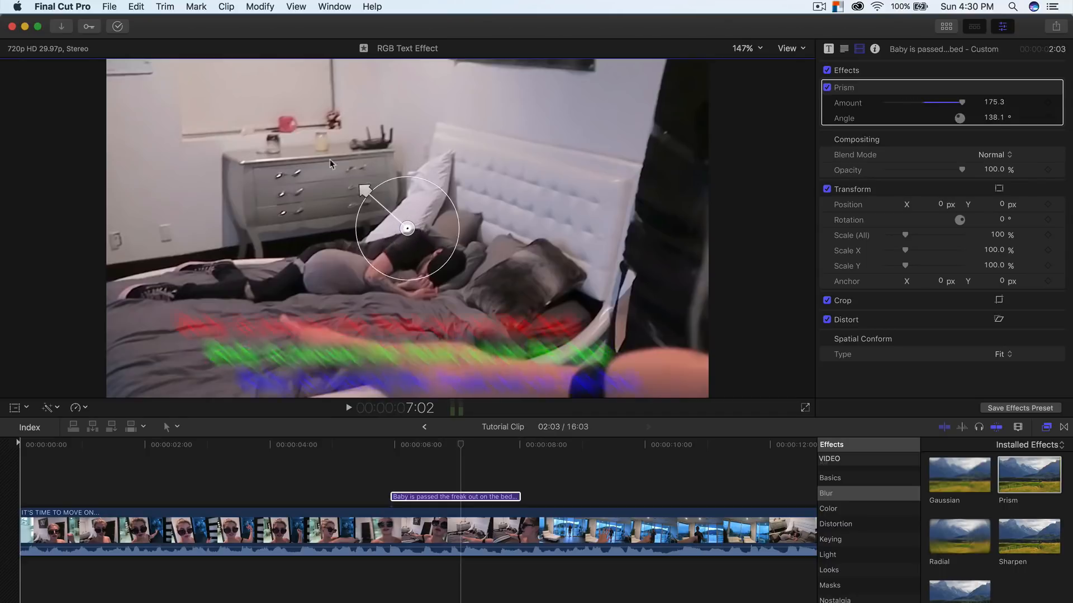
left_click_drag(365, 190, 427, 236)
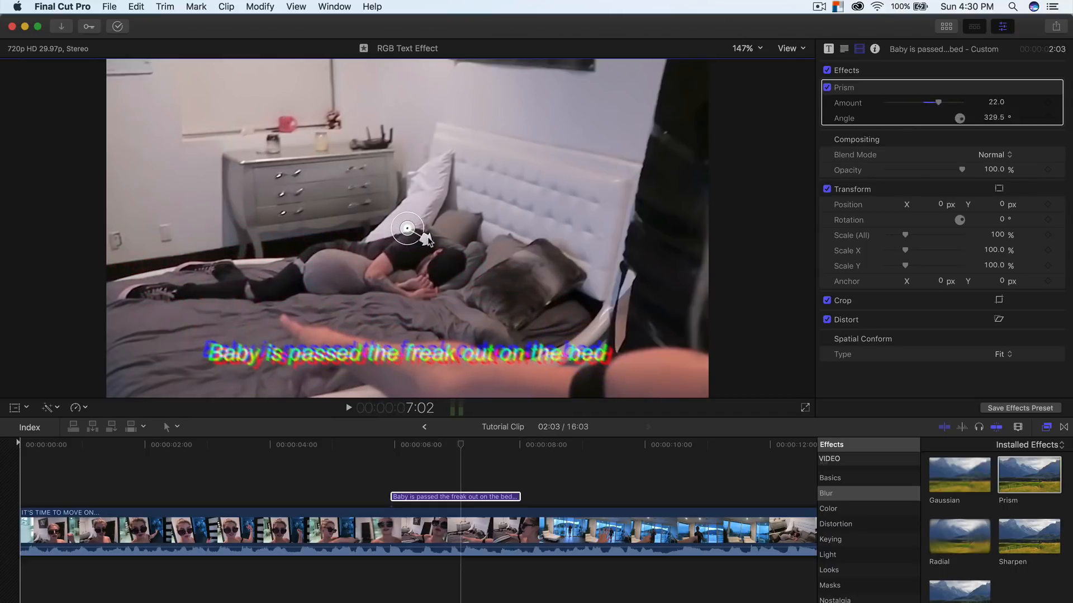
left_click_drag(939, 102, 905, 102)
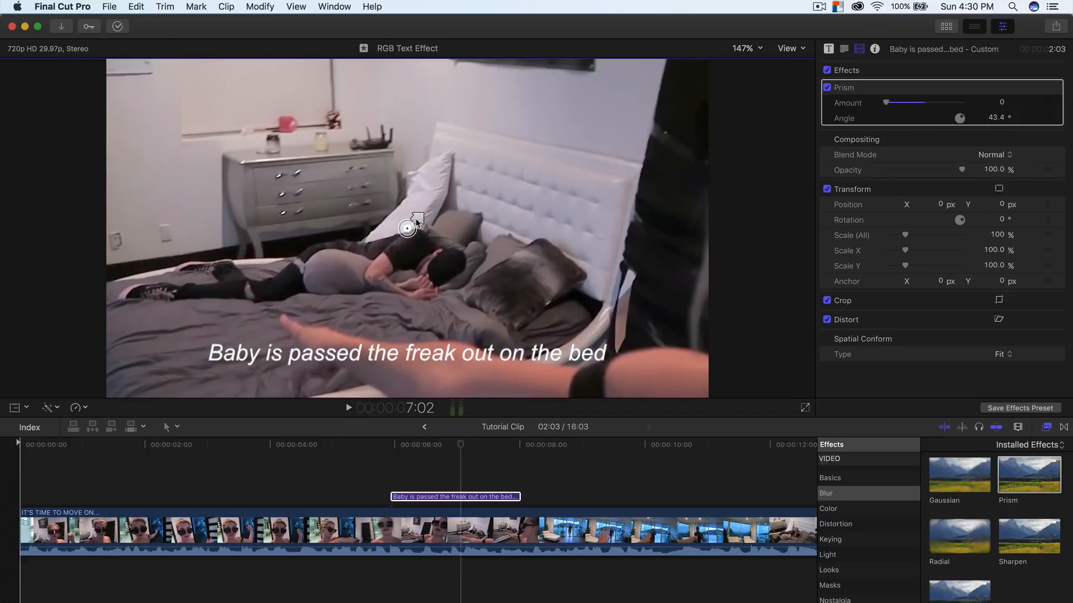
left_click_drag(886, 102, 931, 102)
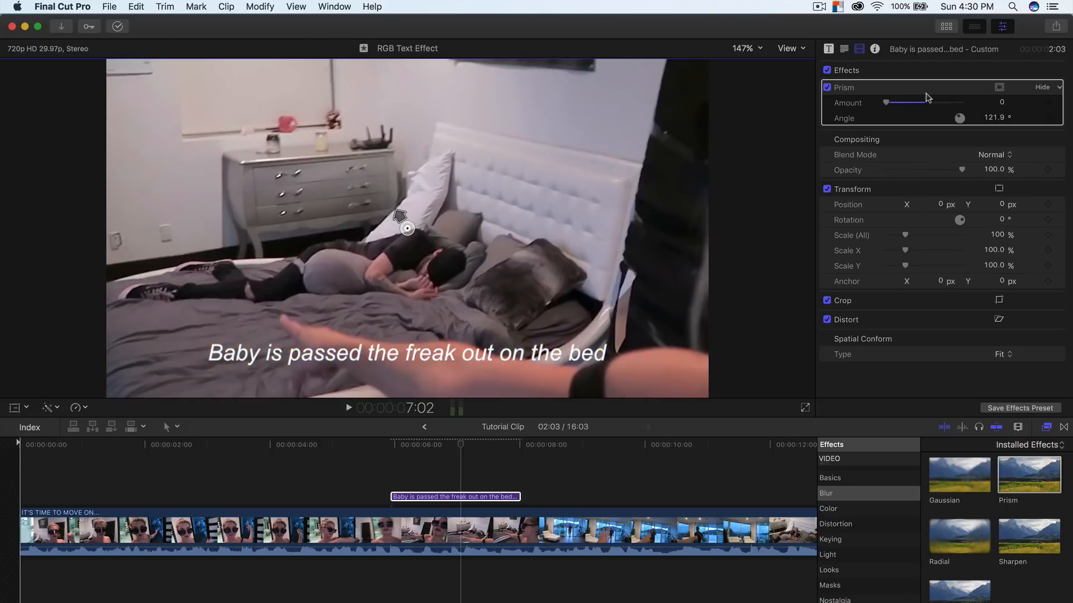
left_click_drag(961, 118, 955, 118)
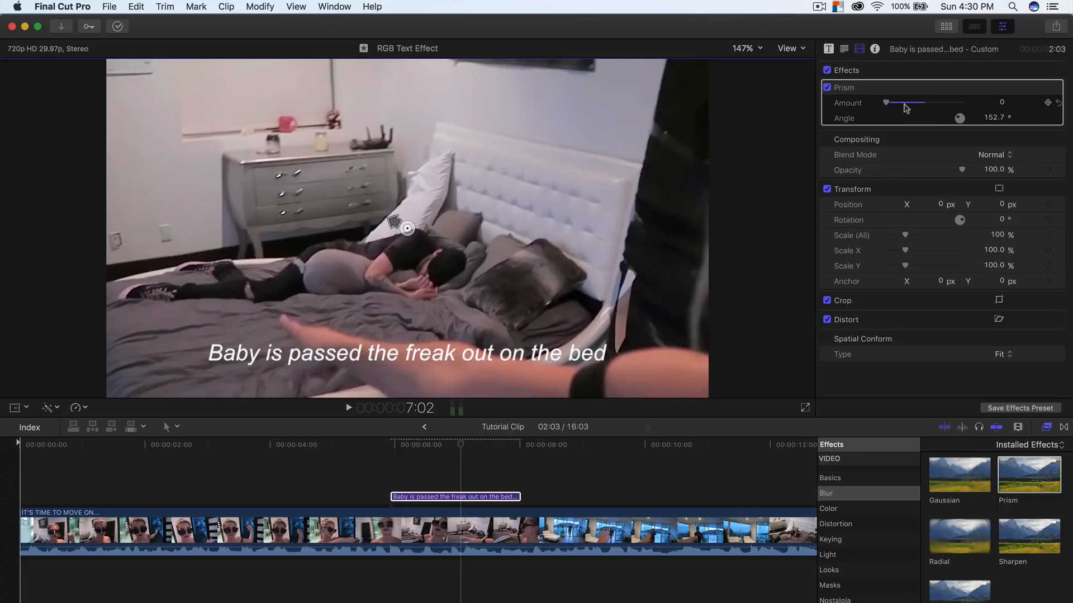
left_click_drag(888, 103, 911, 103)
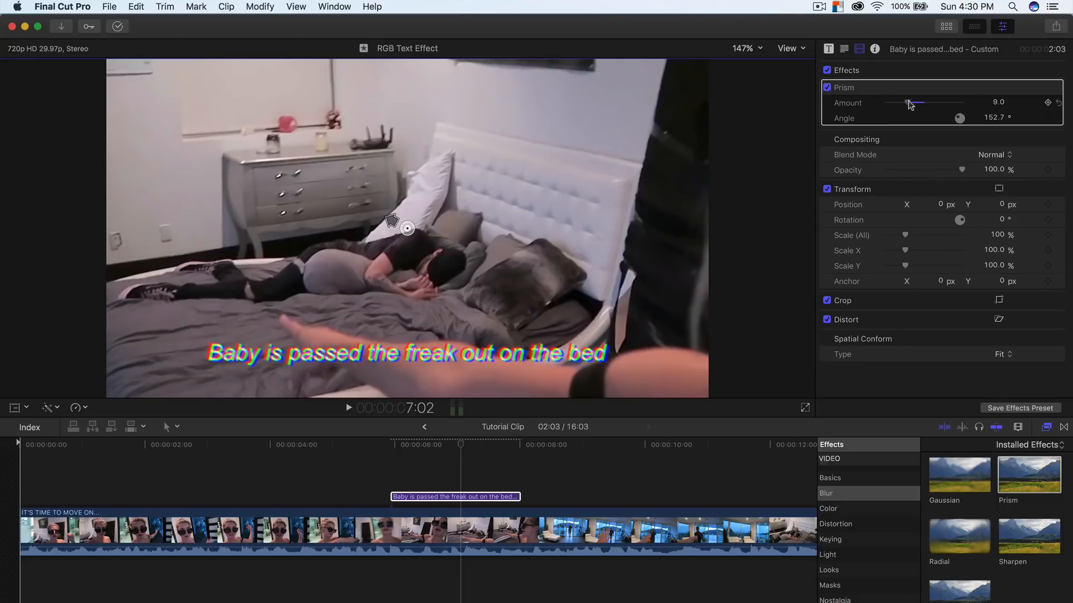
Settle the Prism effect at amount 5 and angle 150 degrees
left_click_drag(927, 103, 912, 102)
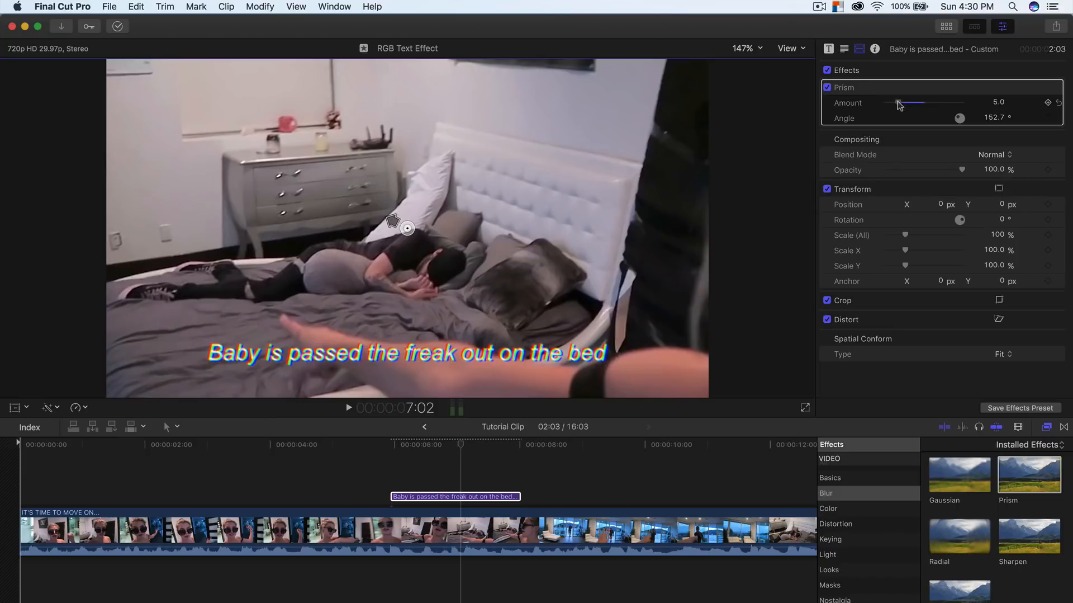
left_click_drag(912, 102, 904, 103)
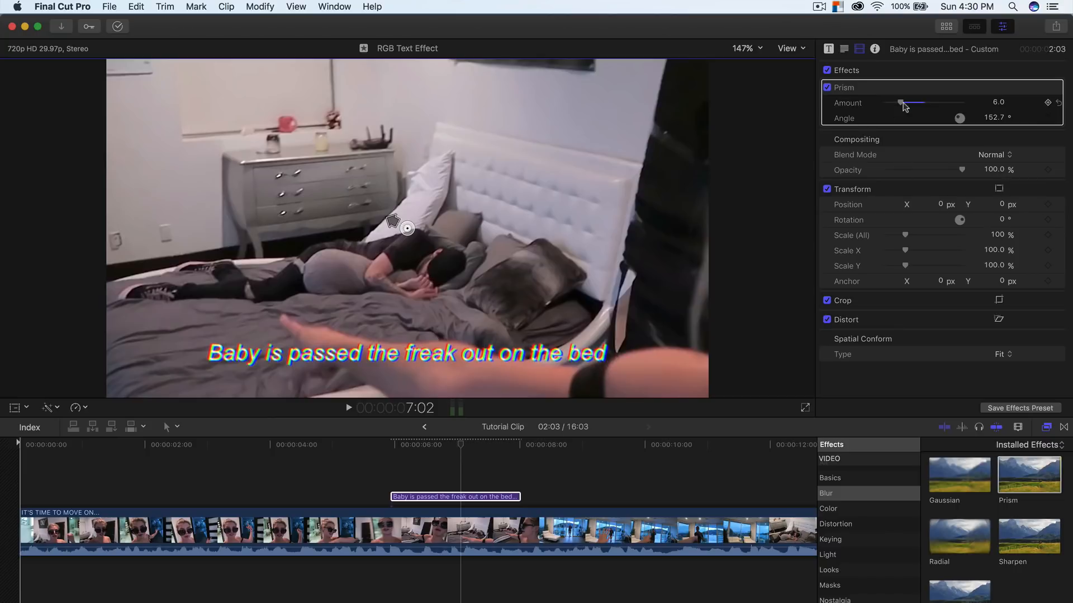
left_click_drag(900, 103, 910, 103)
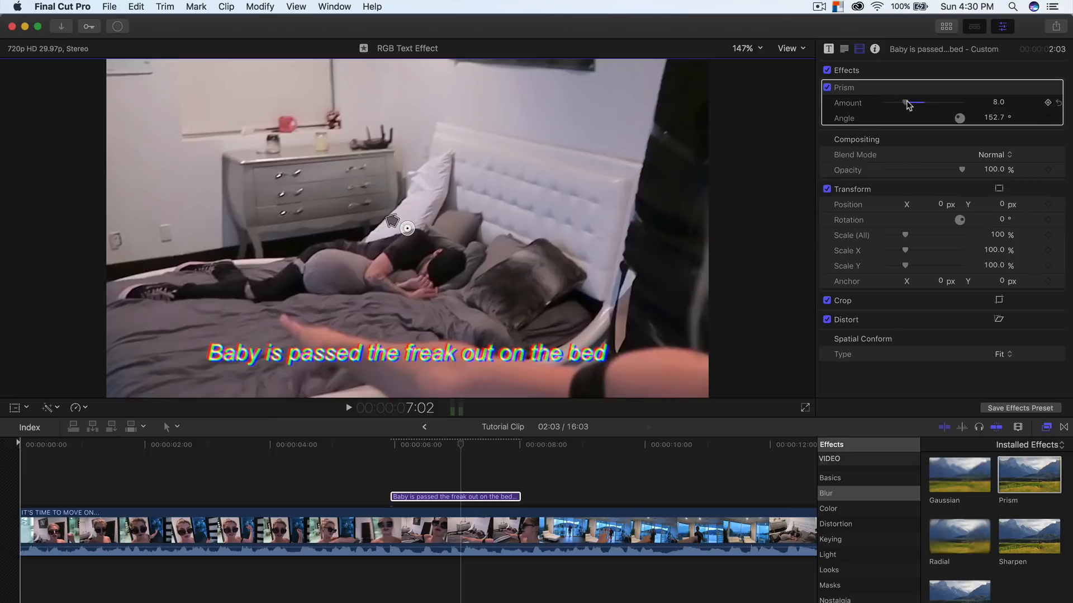
left_click_drag(929, 103, 903, 103)
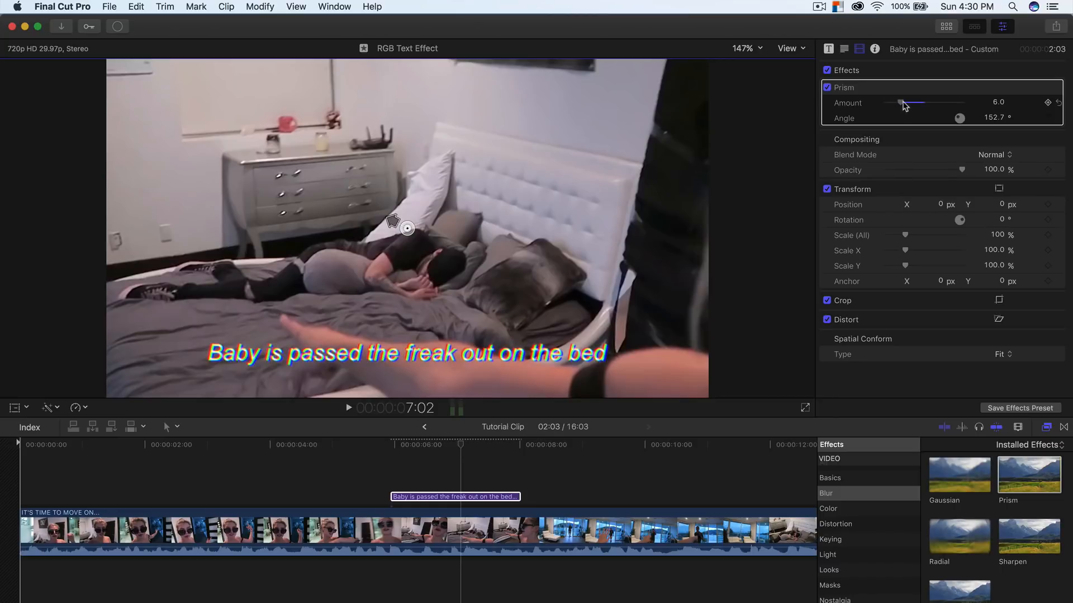
left_click_drag(900, 102, 921, 103)
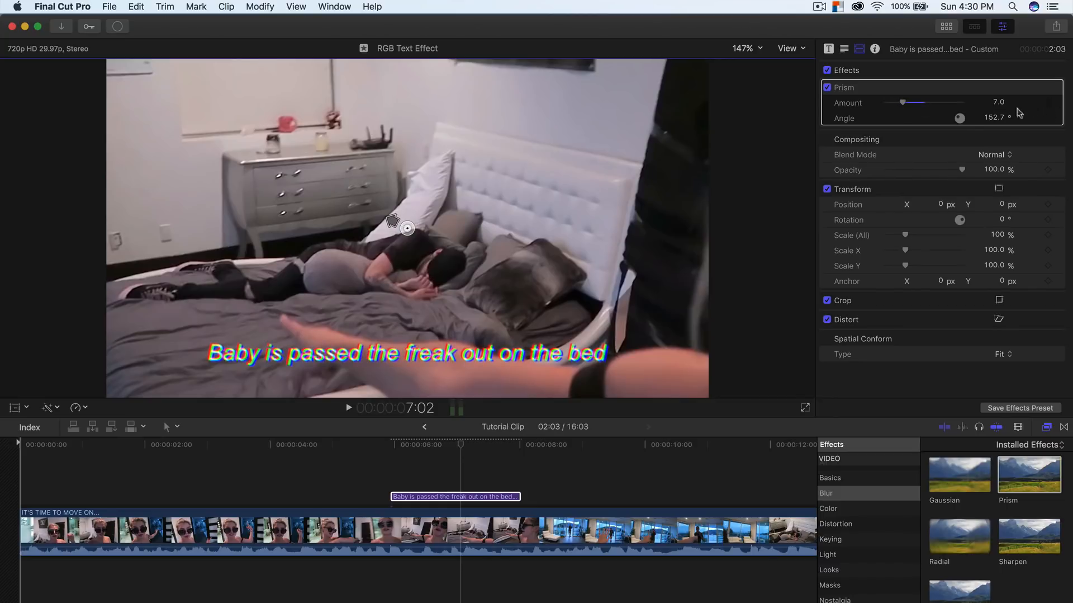
double_click(993, 117)
type("150")
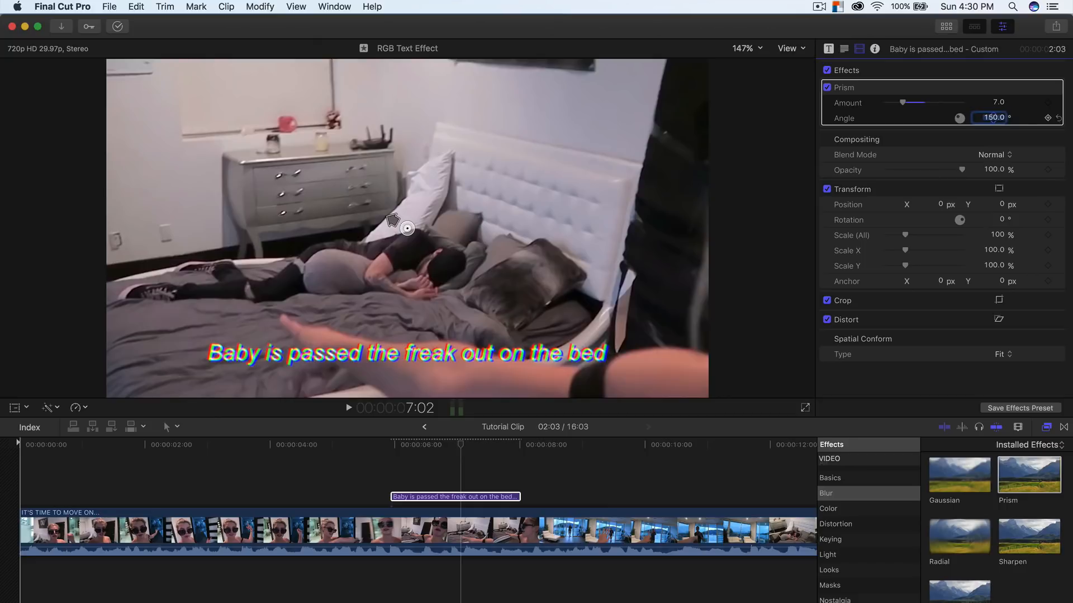
left_click(993, 102)
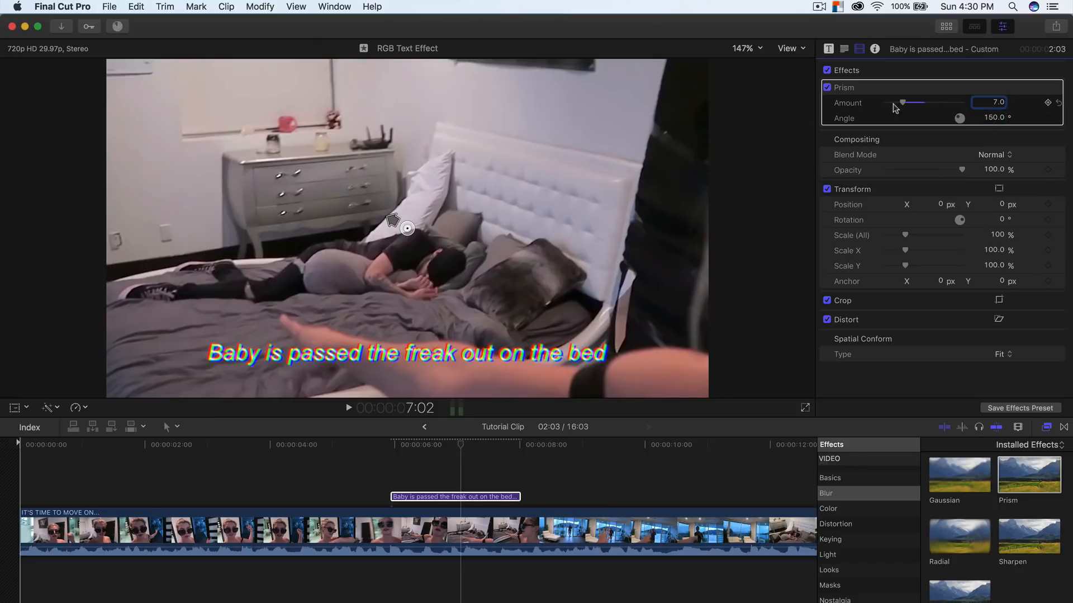
left_click_drag(923, 102, 912, 102)
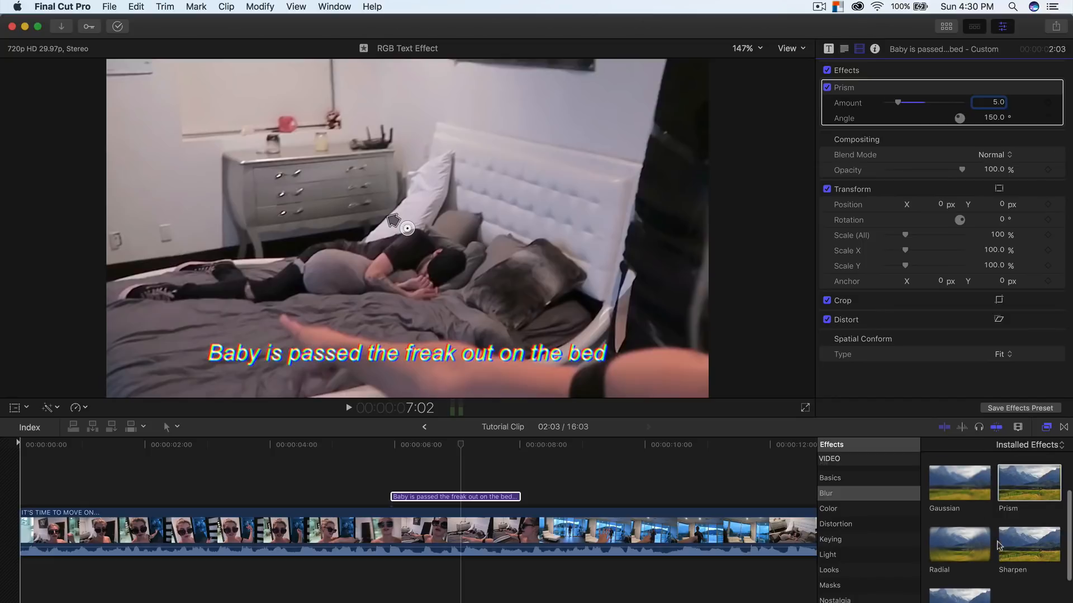
Apply Radial blur to the subtitle and set its amount to 1
left_click(959, 543)
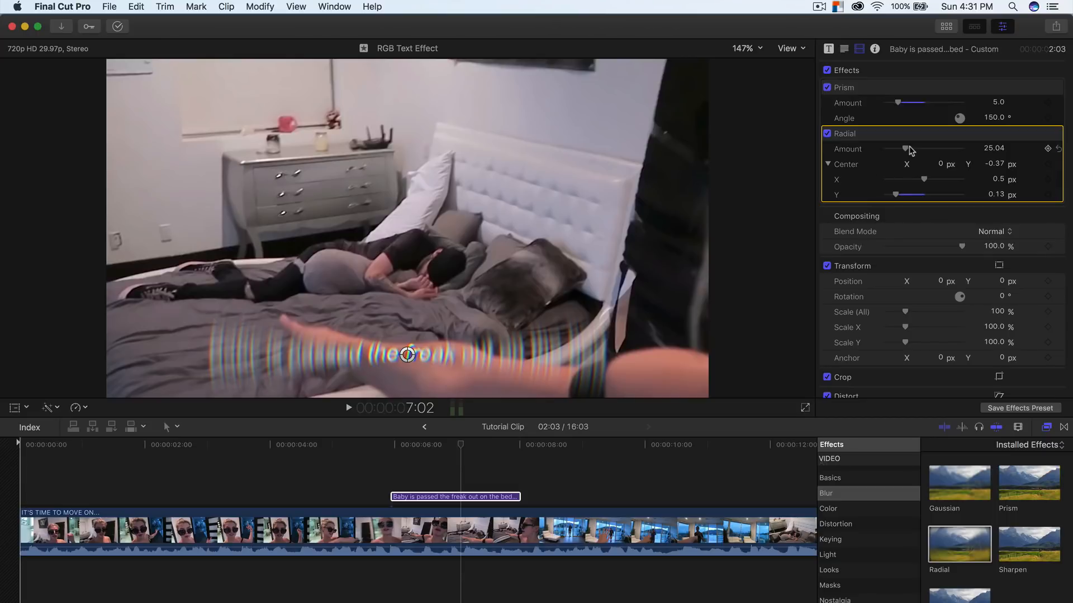
left_click_drag(906, 149, 885, 149)
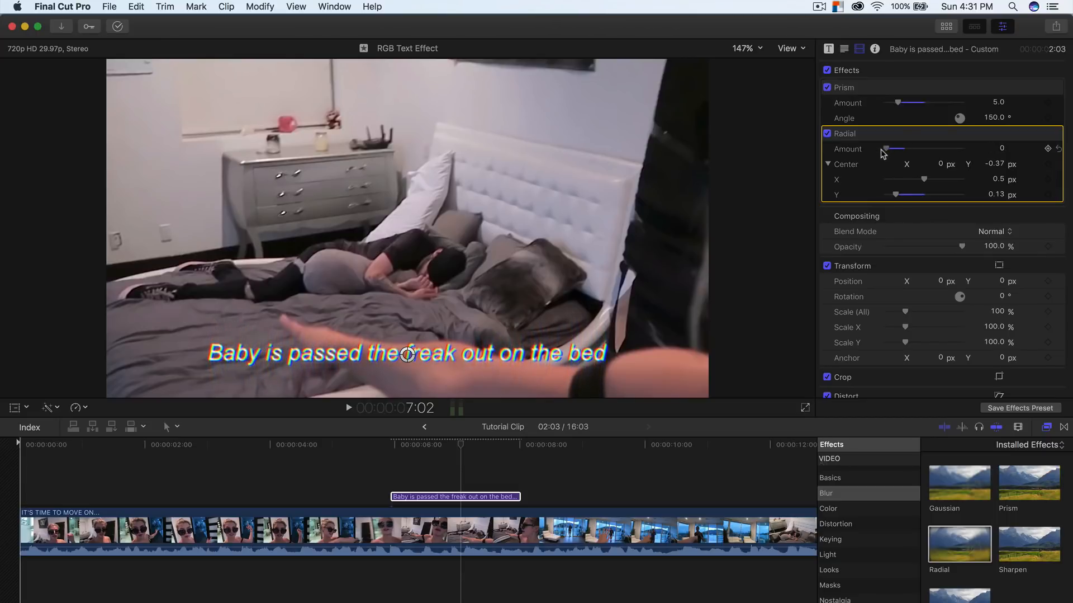
left_click_drag(885, 149, 897, 149)
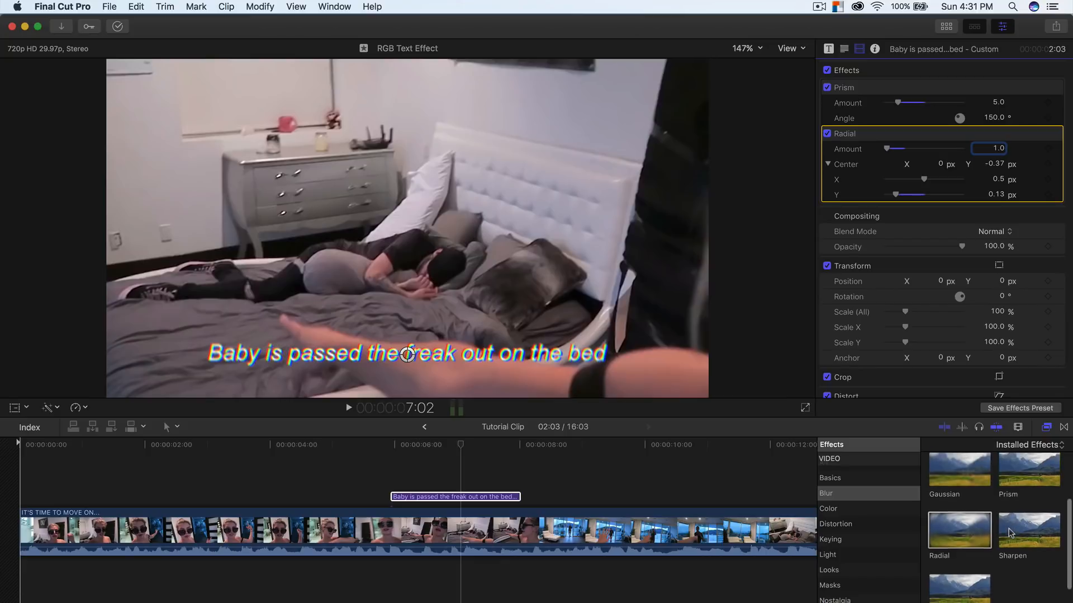
scroll("down", 3)
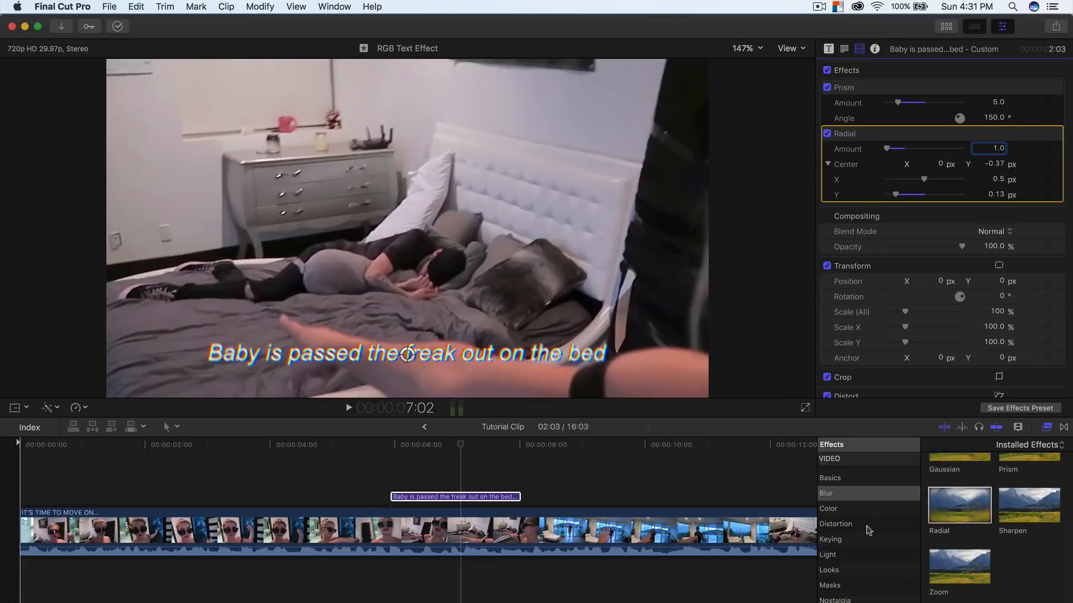
Apply Earthquake distortion with amount 5.94 and 4 layers, then disable it
left_click(836, 523)
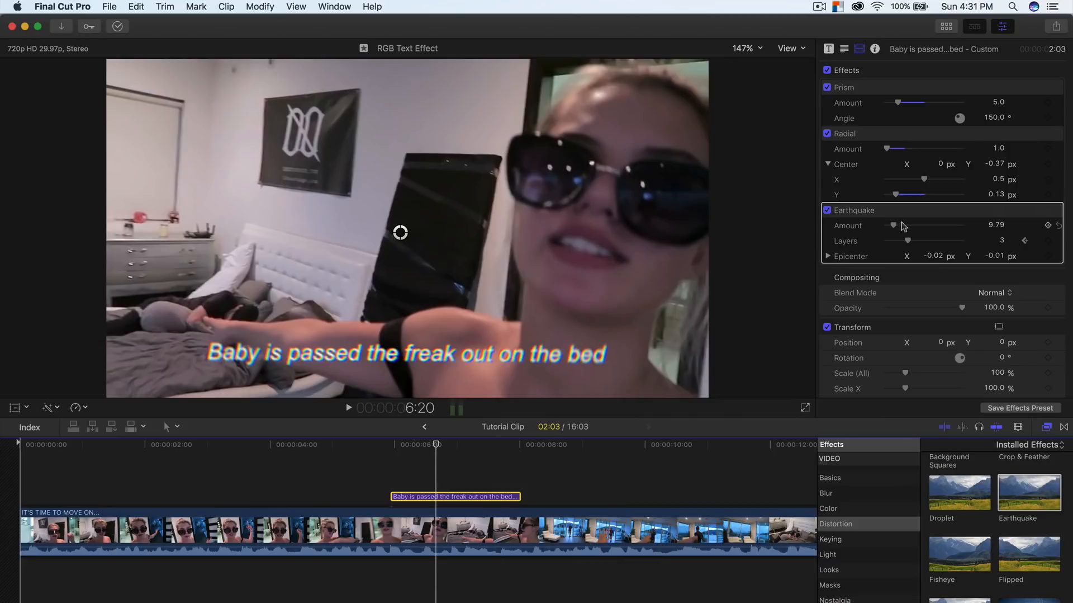
mouse_move(893, 227)
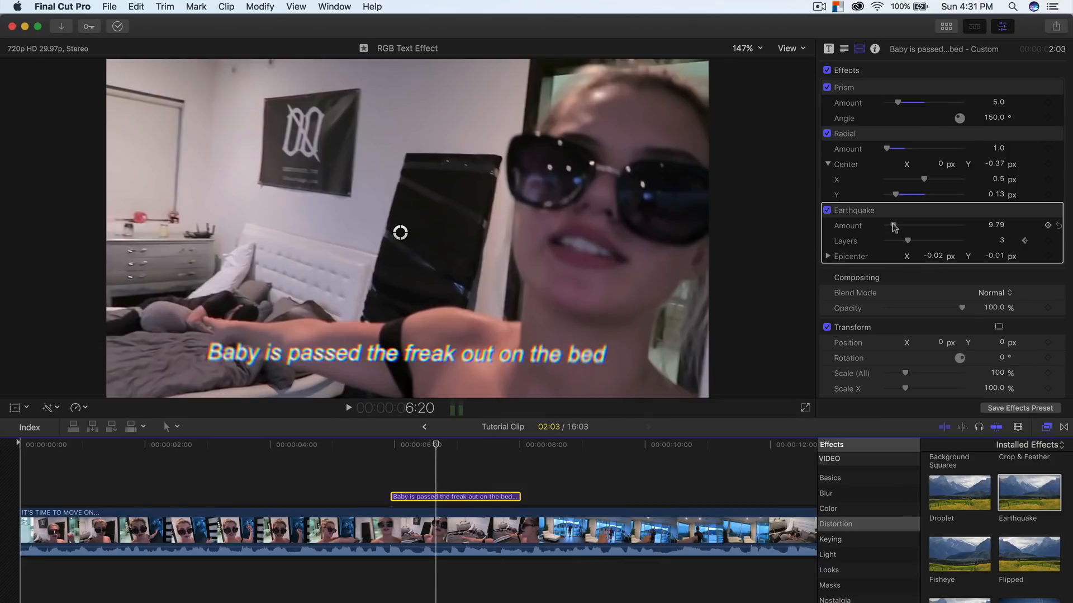
left_click_drag(911, 240, 890, 240)
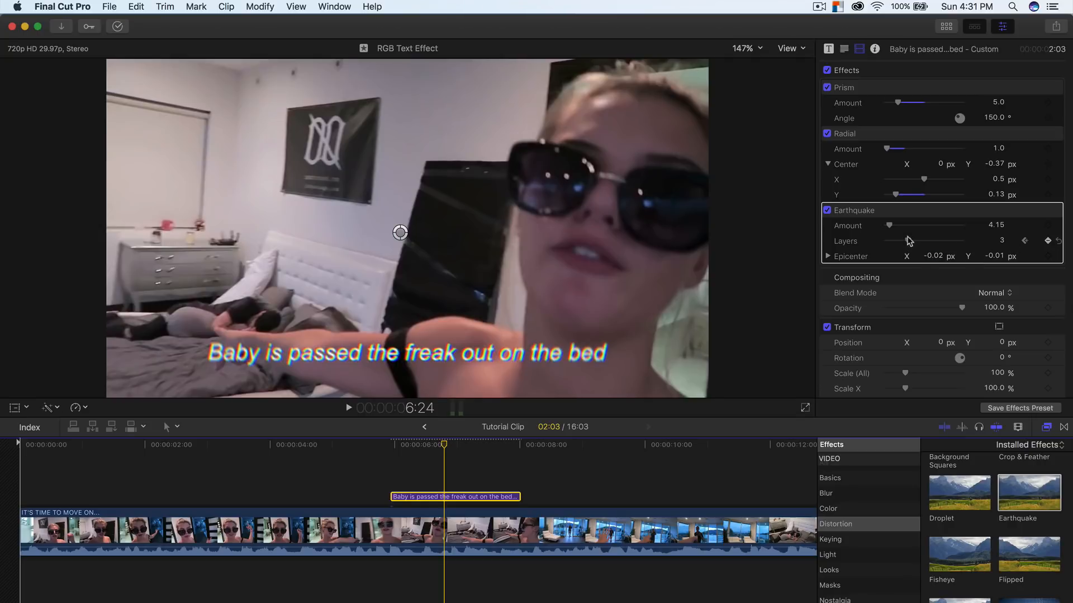
left_click_drag(911, 241, 933, 240)
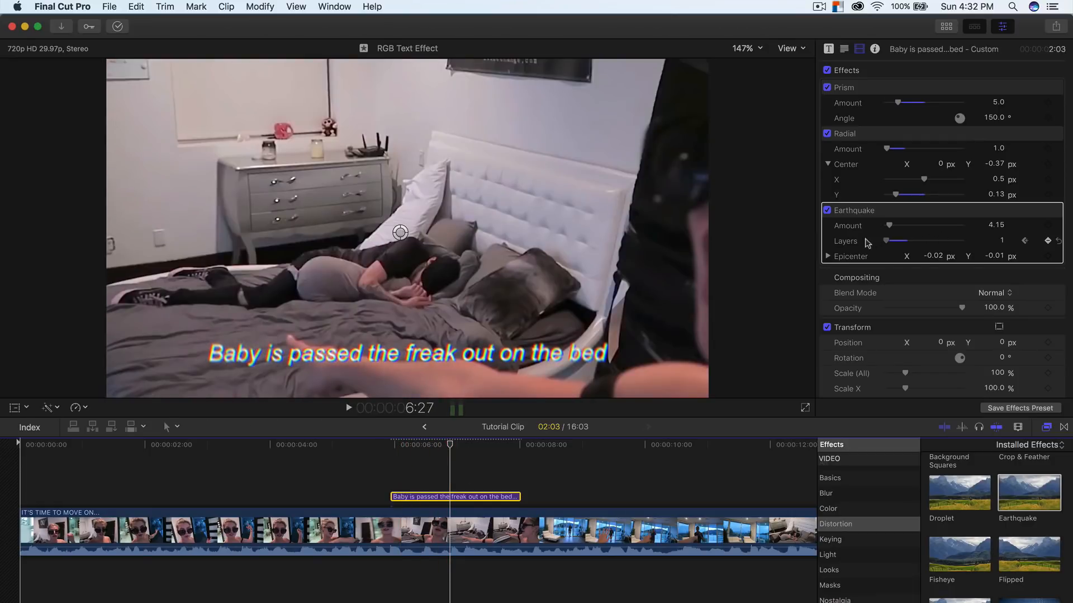
left_click_drag(894, 241, 918, 240)
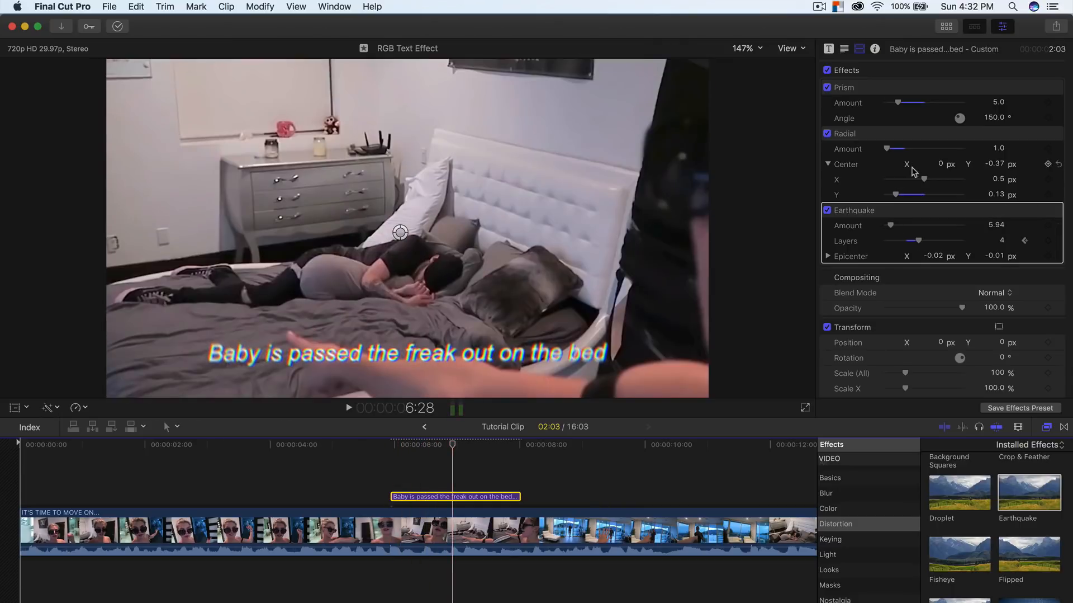
left_click(826, 211)
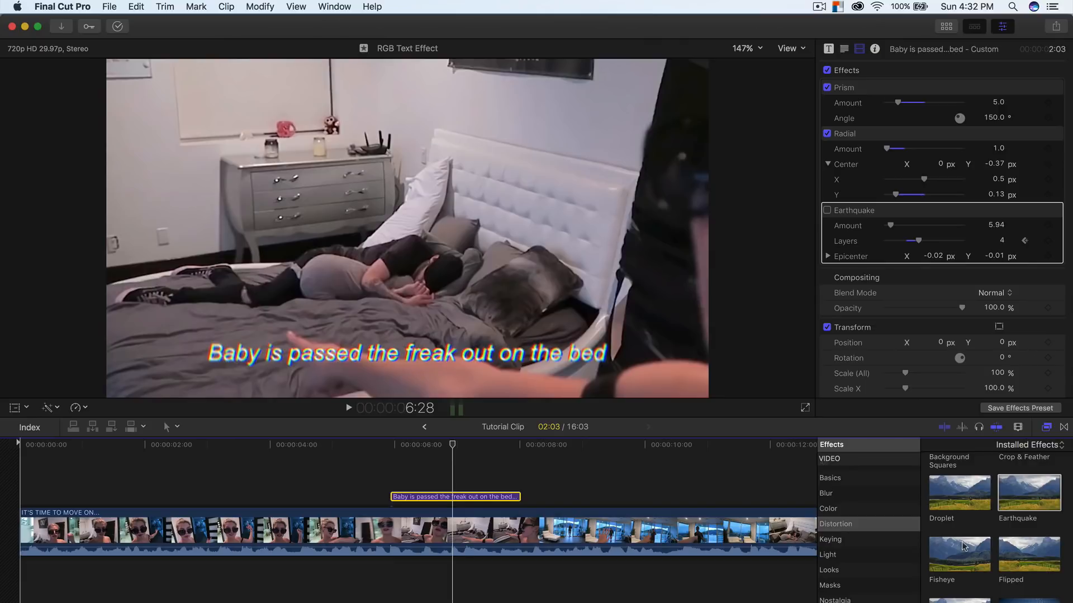
Browse the Looks and Stylize effect categories and apply Handheld to the subtitle
scroll("down", 3)
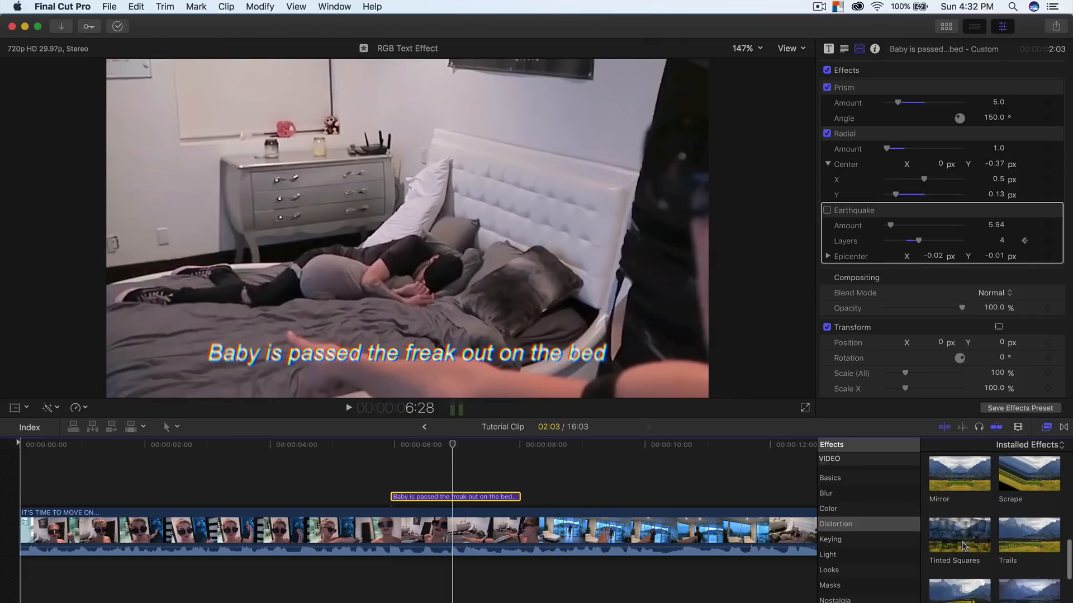
left_click(829, 570)
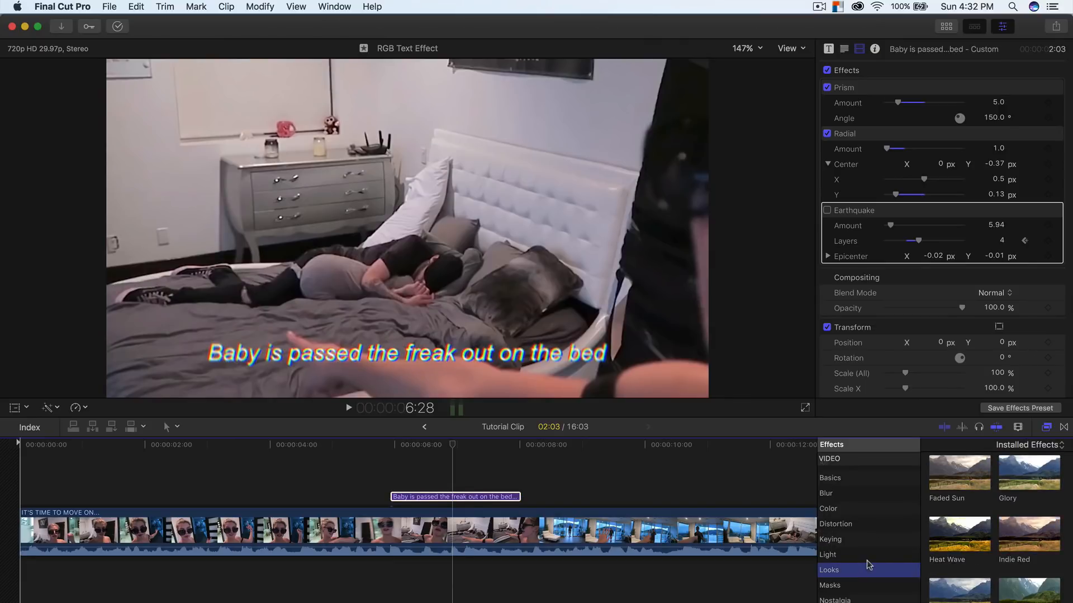
scroll("down", 3)
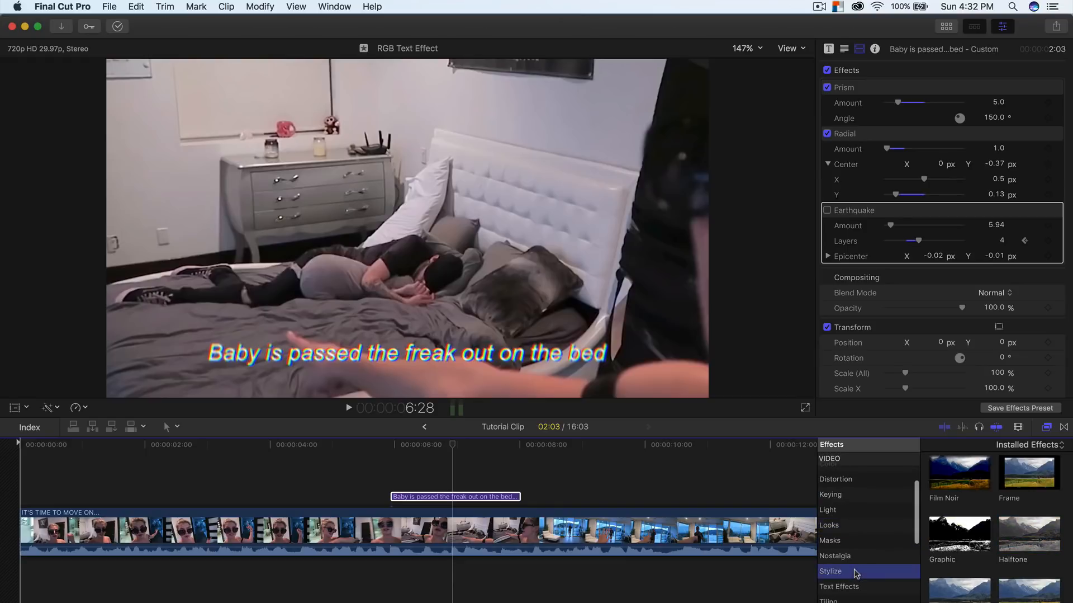
scroll("down", 3)
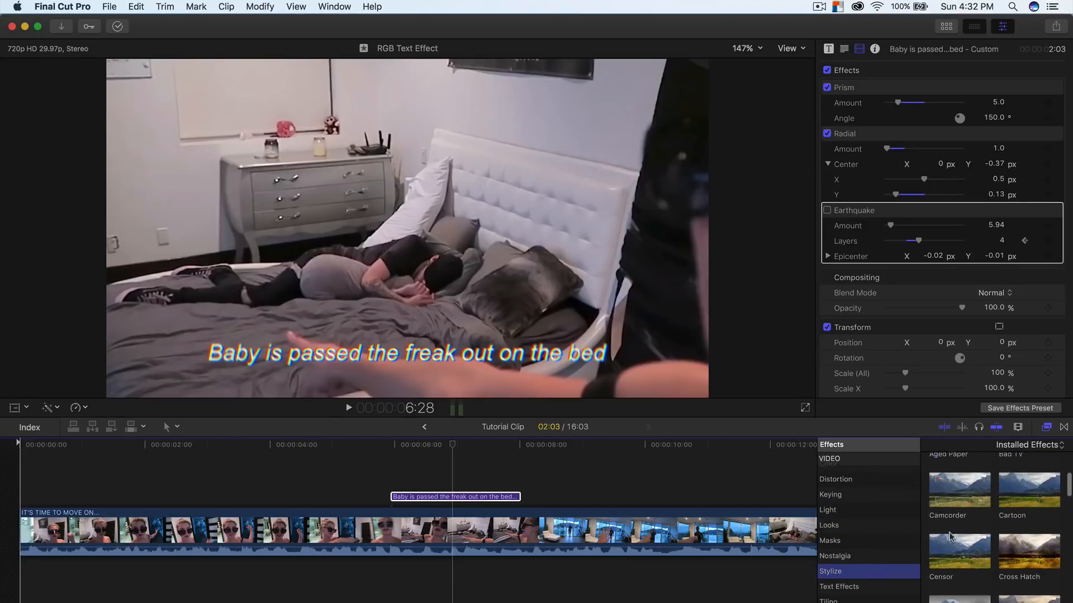
scroll("down", 3)
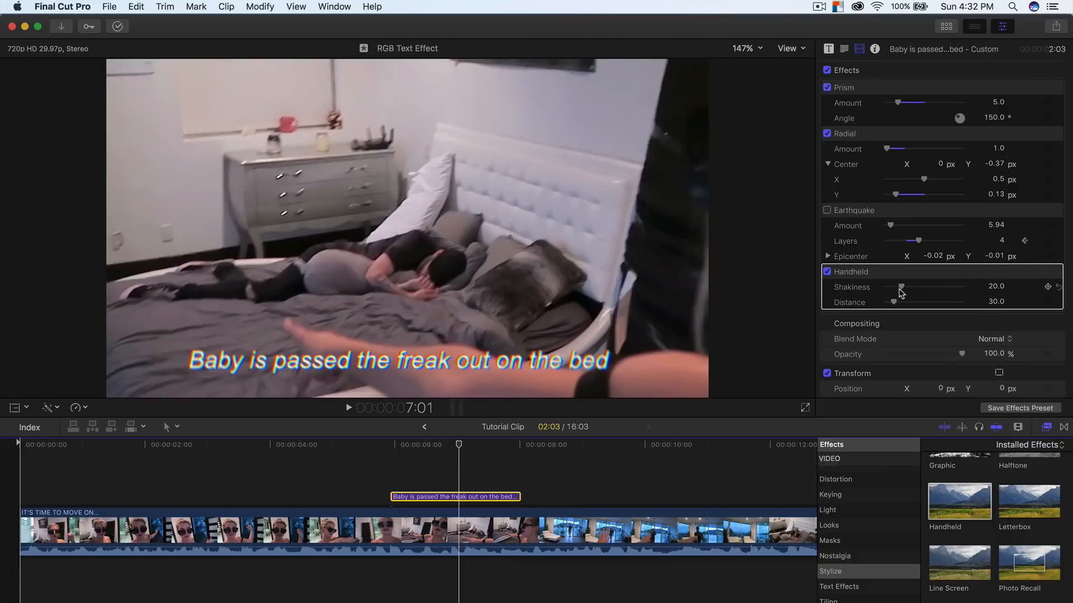
Set Handheld shakiness to 8.85 and distance to 28.28
left_click_drag(902, 287, 923, 287)
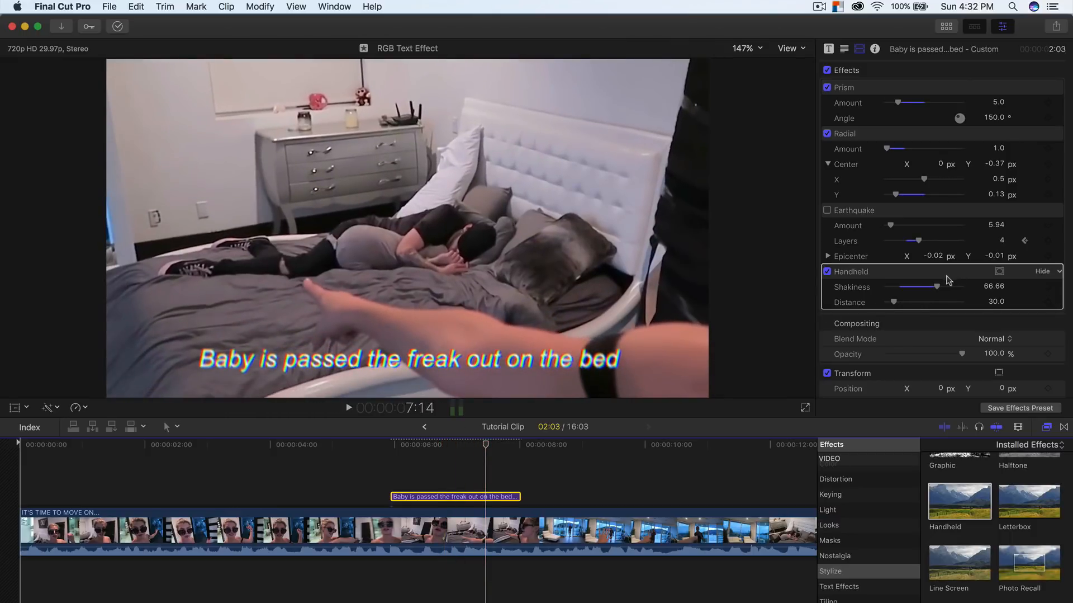
left_click_drag(931, 287, 900, 287)
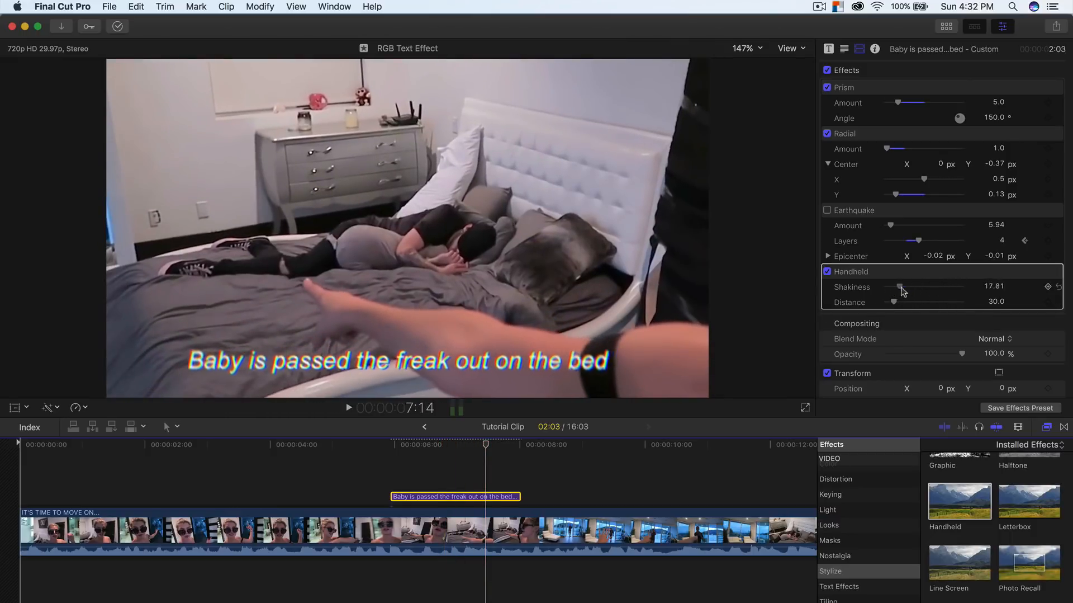
left_click_drag(902, 287, 894, 287)
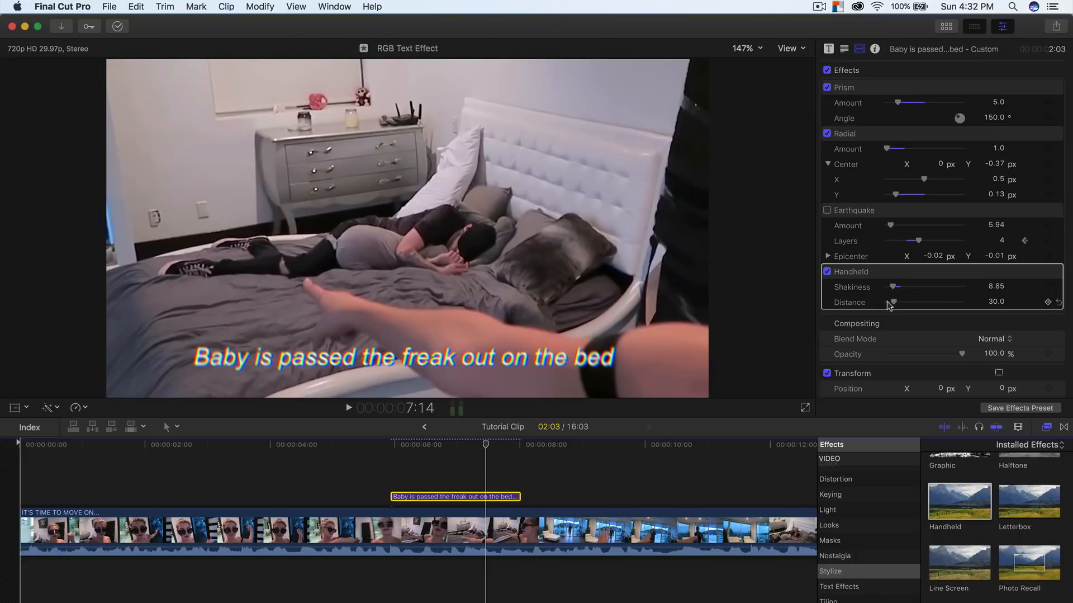
left_click_drag(893, 301, 892, 301)
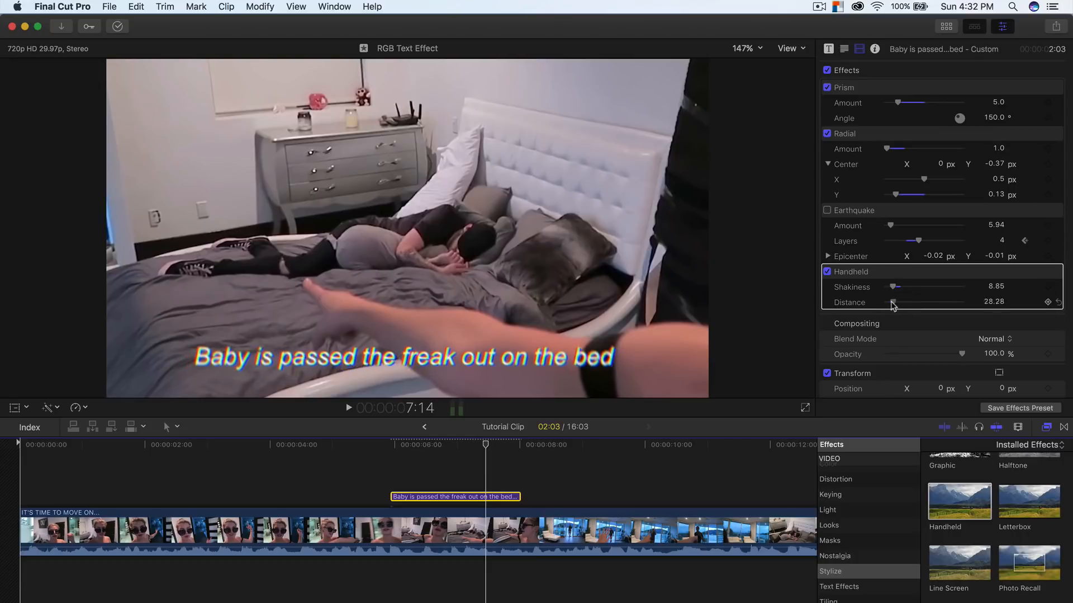